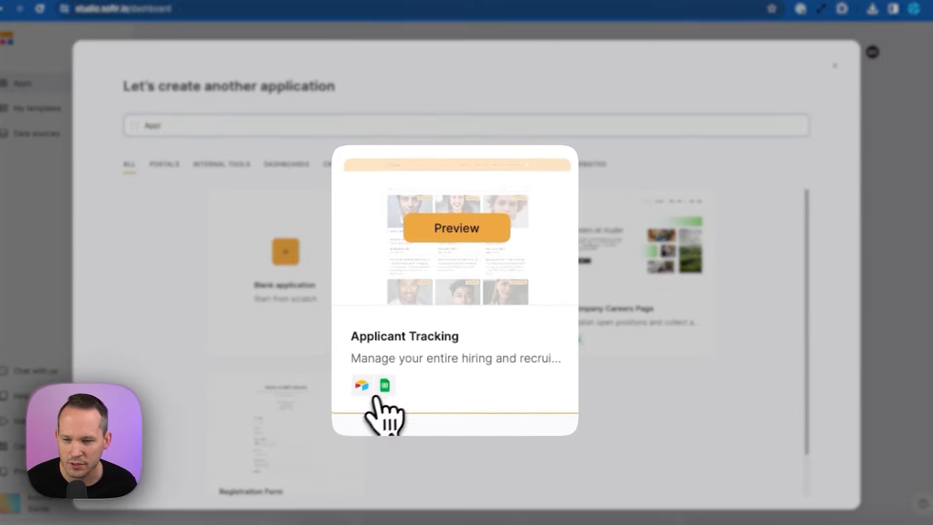
mouse_move(385, 384)
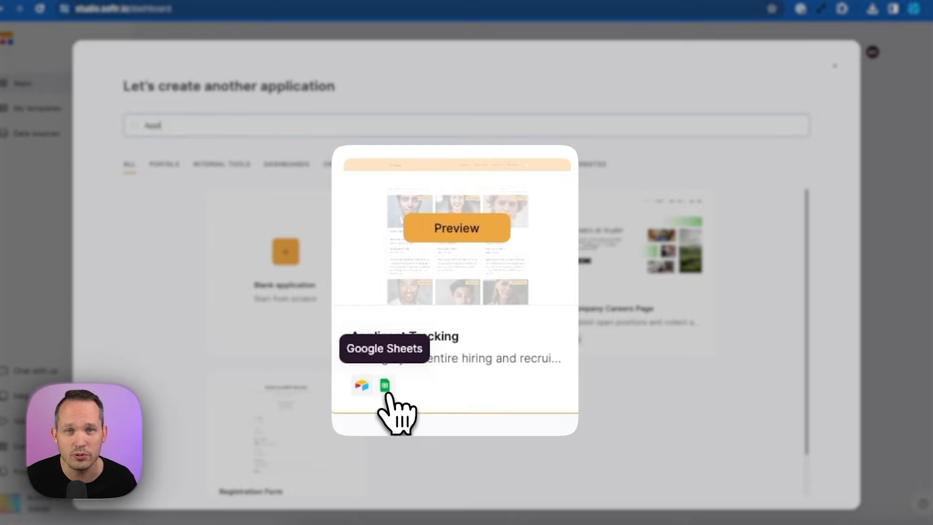
Open the Applicant Tracking template, browse its preview slides, and use the template
left_click(456, 228)
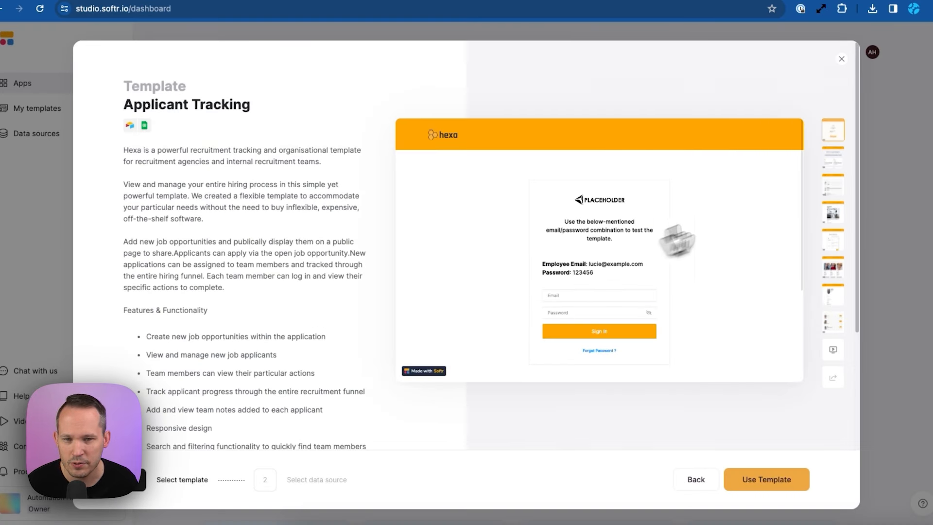
left_click(833, 213)
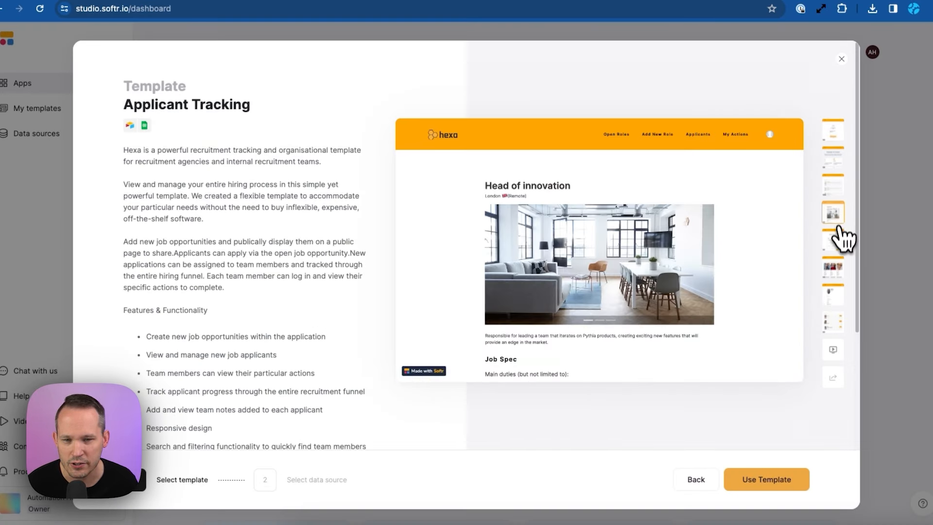
left_click(766, 479)
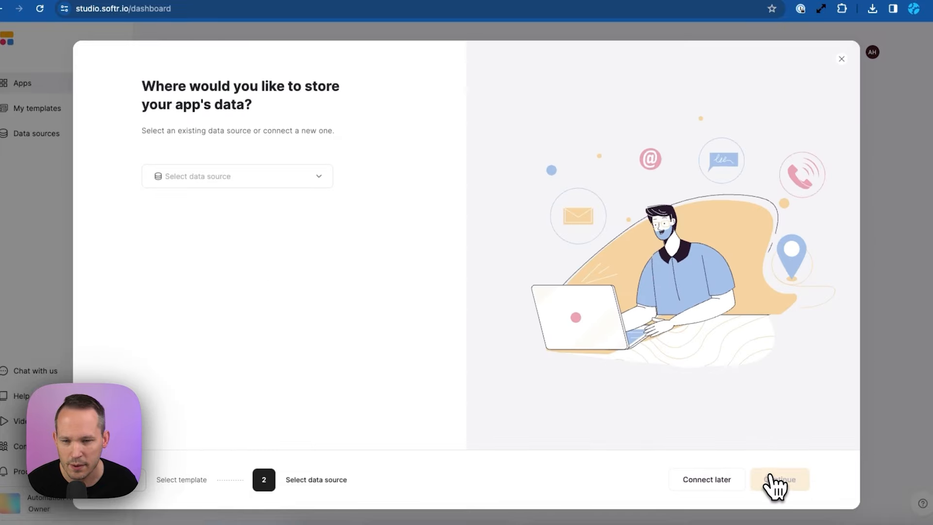
Continue past the data source step and view the Airtable base's Positions table
left_click(236, 175)
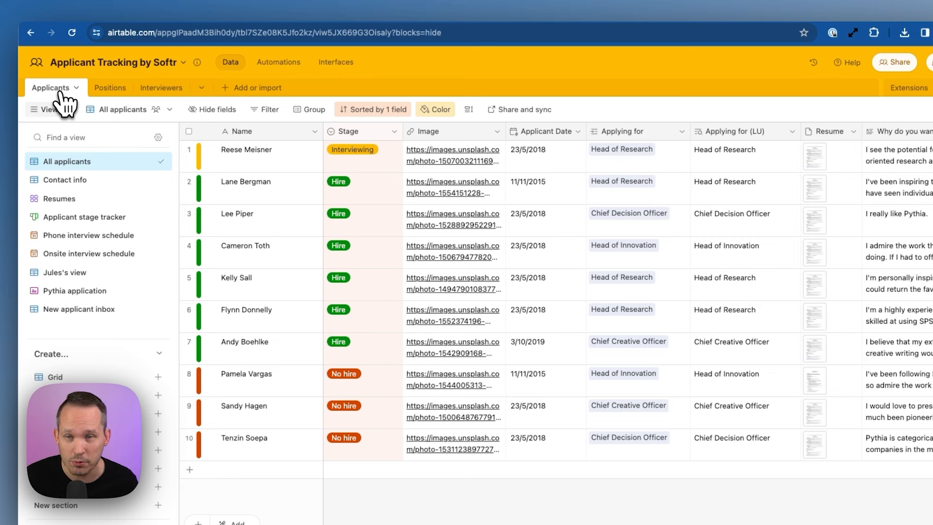
left_click(96, 88)
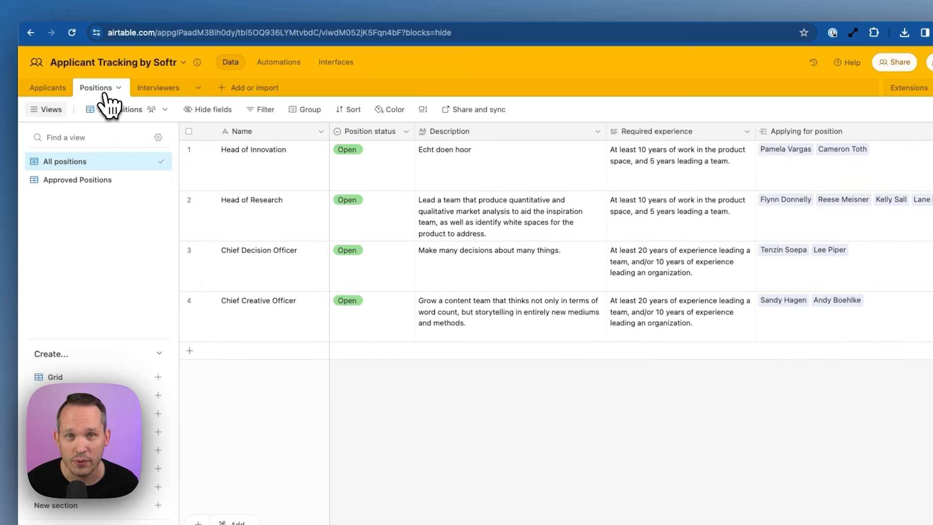
left_click(147, 88)
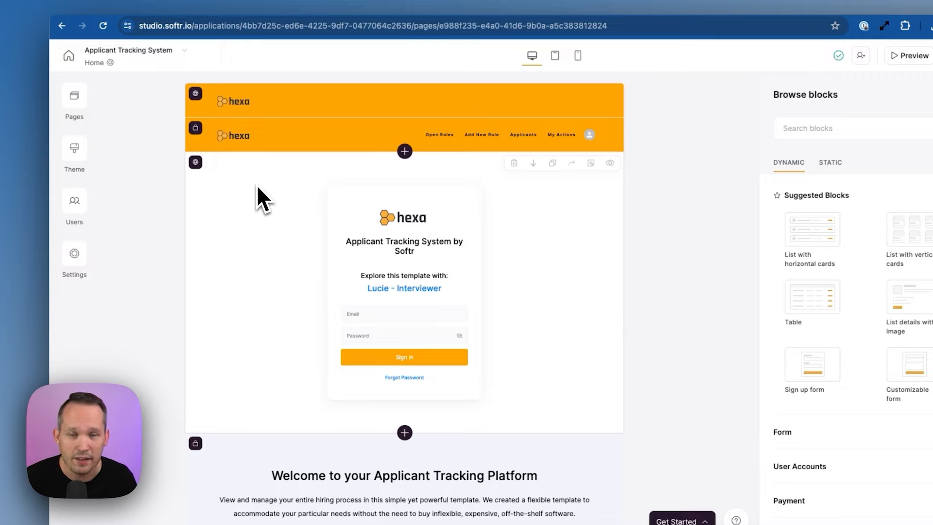
mouse_move(265, 292)
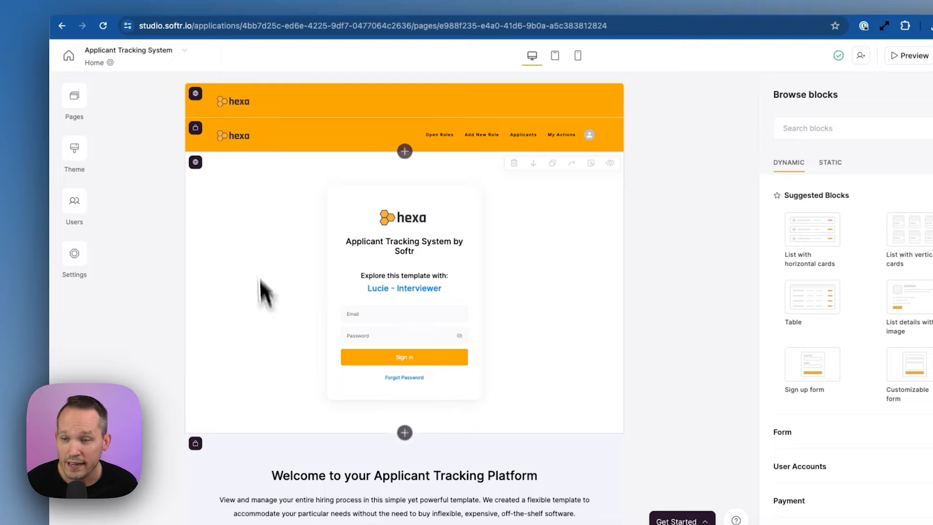
mouse_move(414, 271)
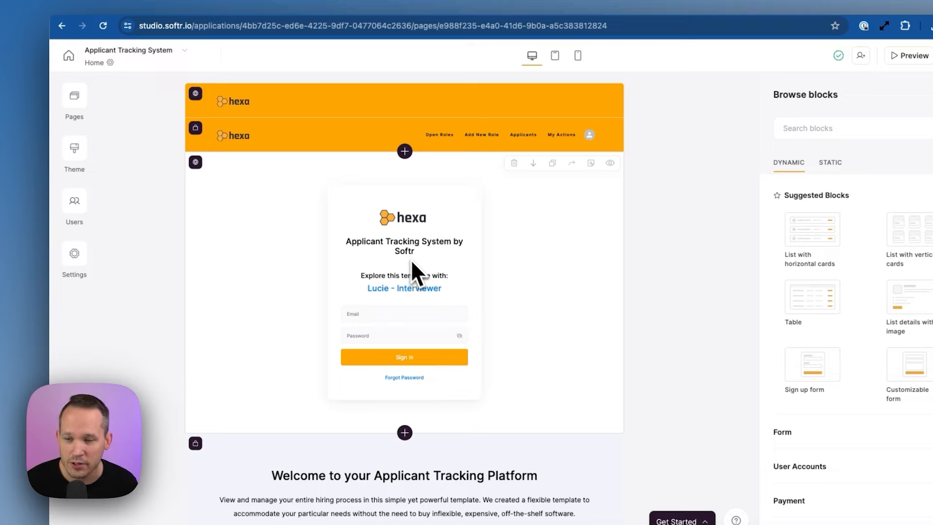
mouse_move(256, 211)
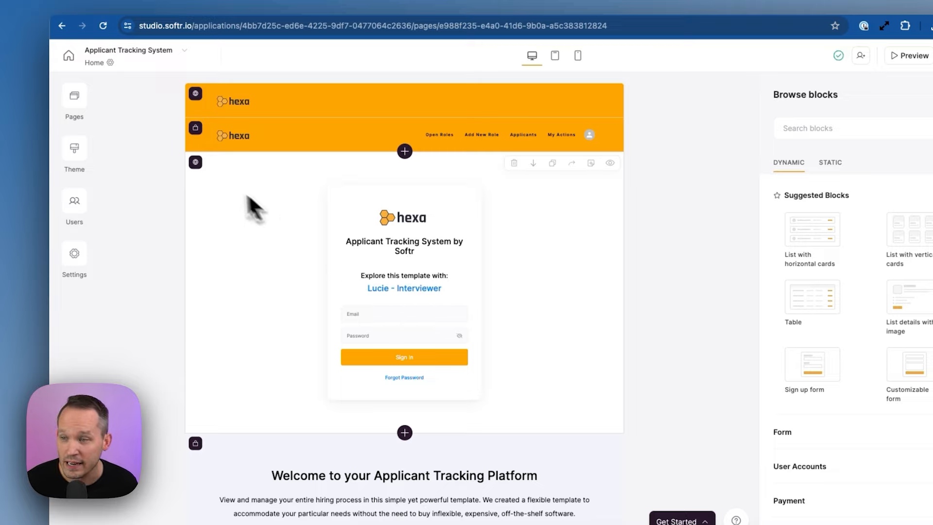
Scroll through the home page's sign-in and welcome blocks
scroll("down", 3)
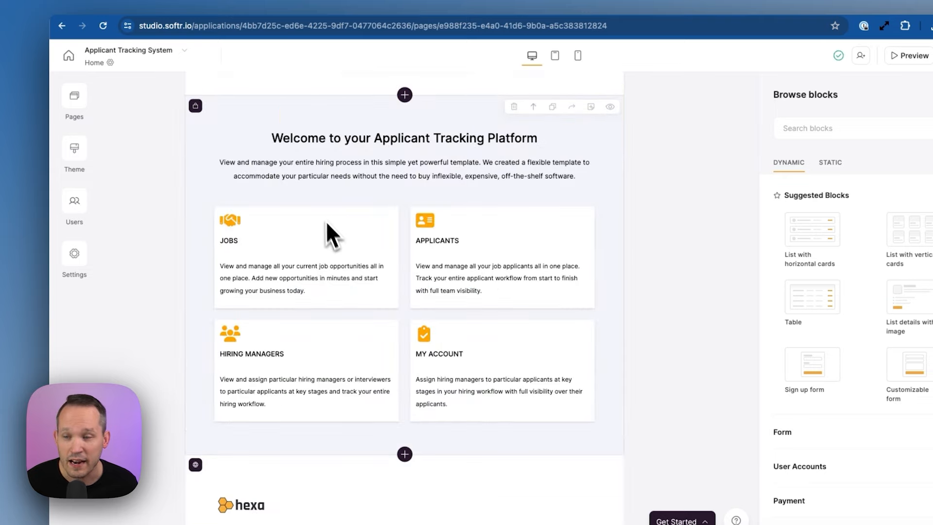
mouse_move(345, 199)
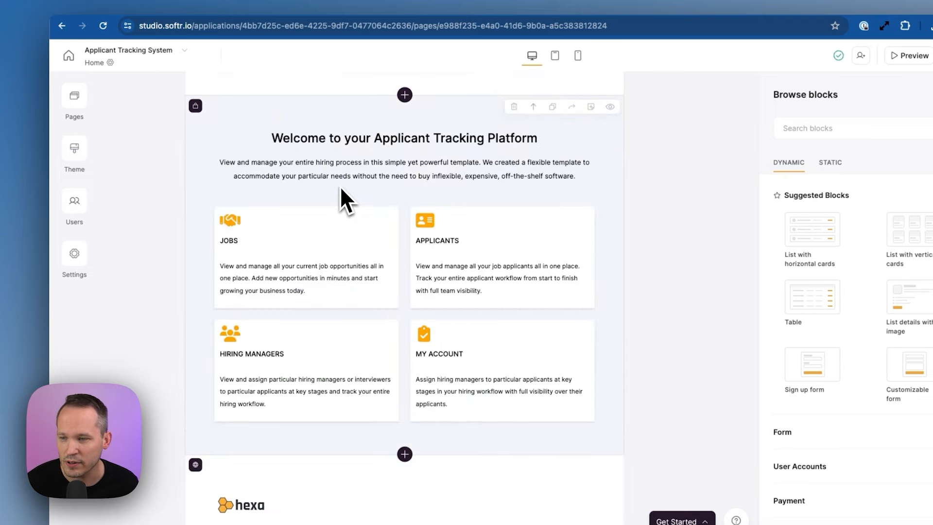
mouse_move(449, 264)
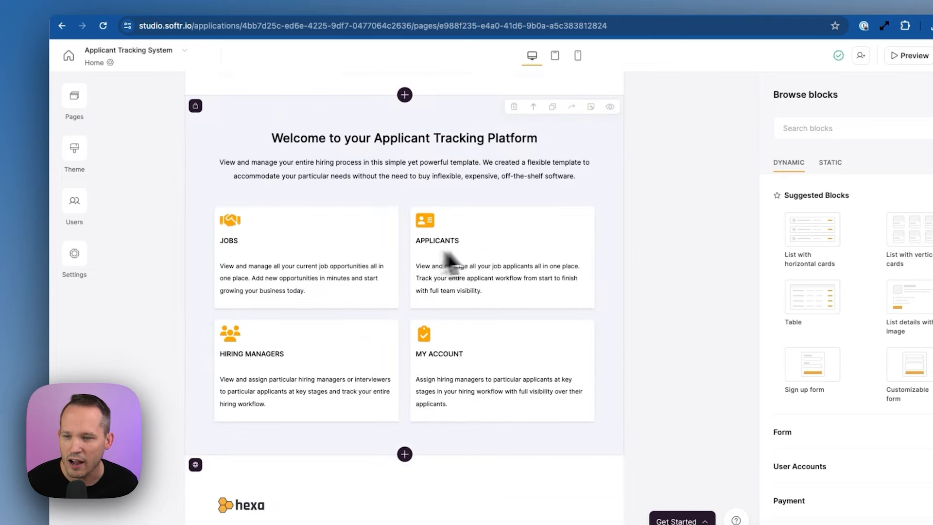
mouse_move(381, 273)
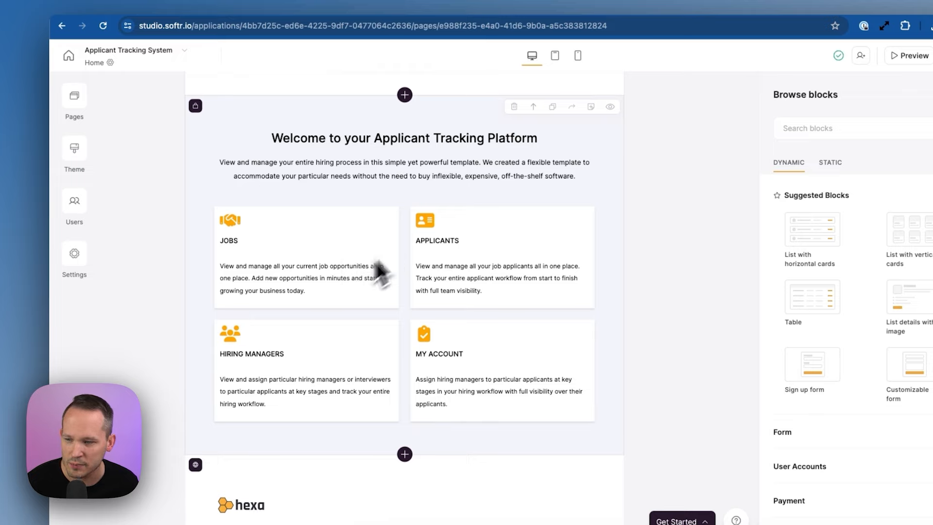
mouse_move(428, 342)
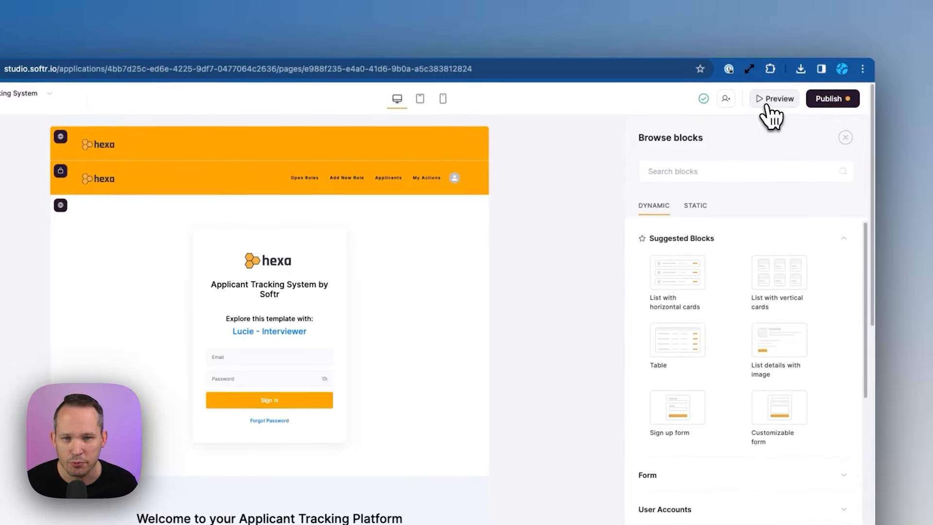
Preview the app as a logged-out visitor and open the Preview as user list
left_click(774, 98)
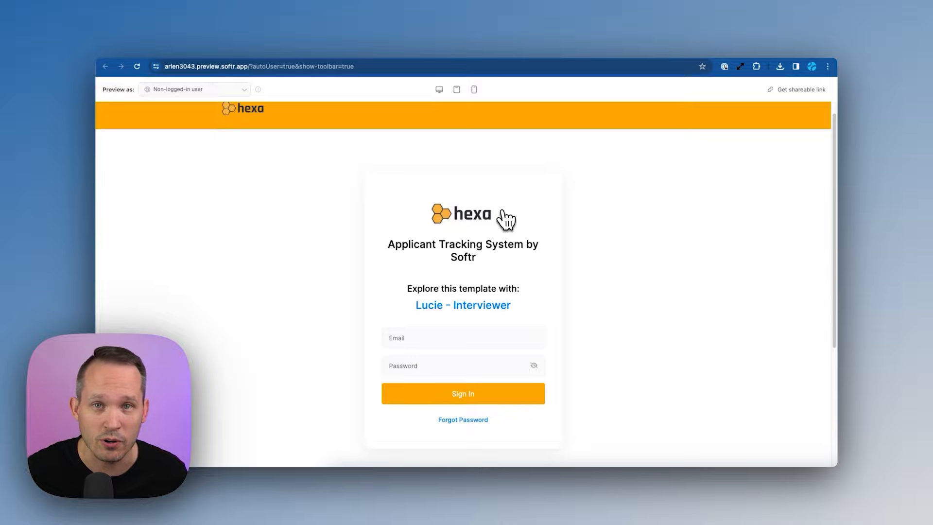
mouse_move(467, 209)
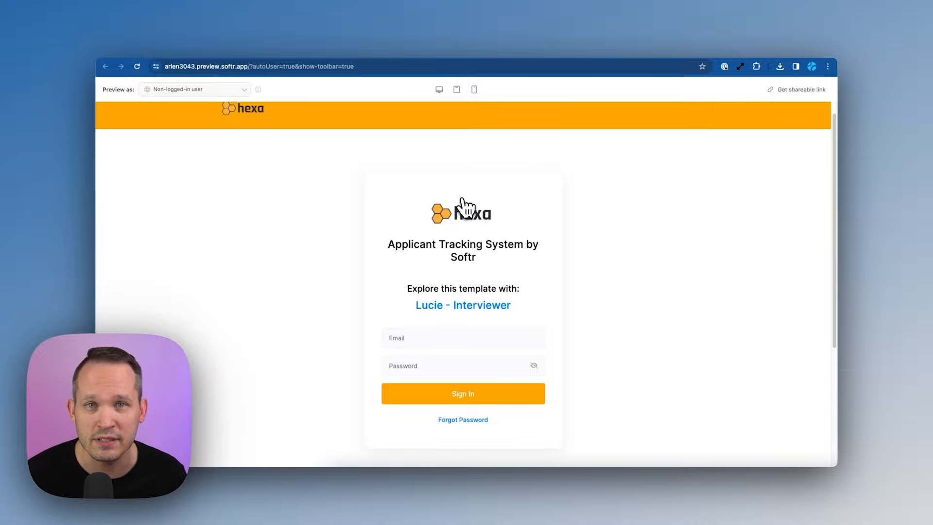
mouse_move(252, 100)
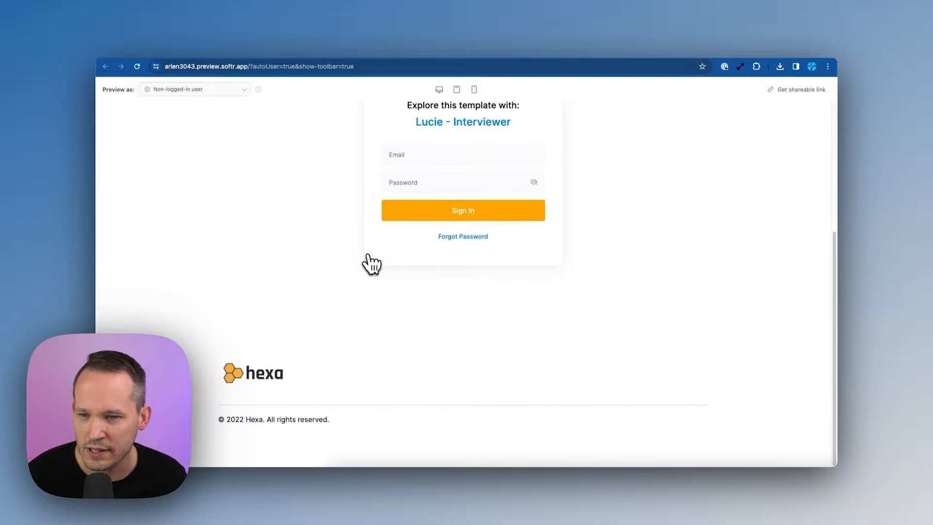
left_click(193, 89)
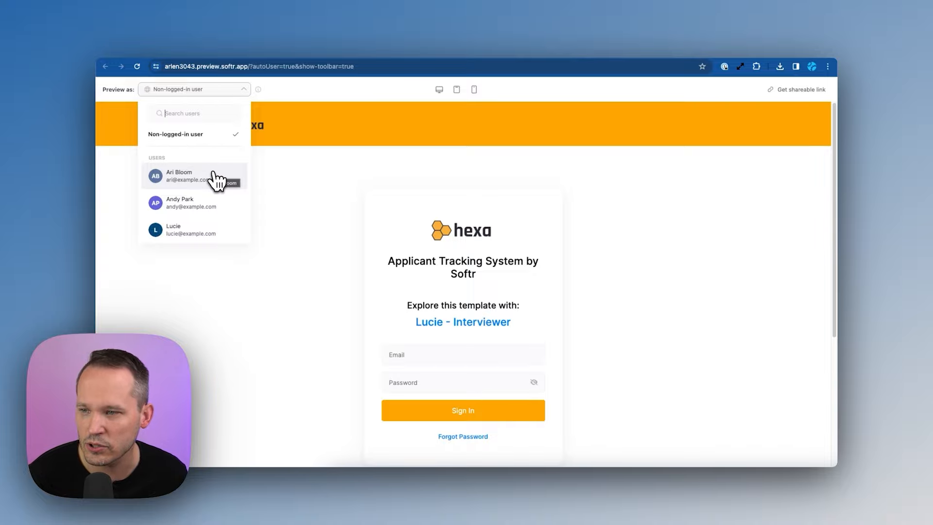
Preview as the first listed user and explore the jobs and Add New Role pages
left_click(179, 176)
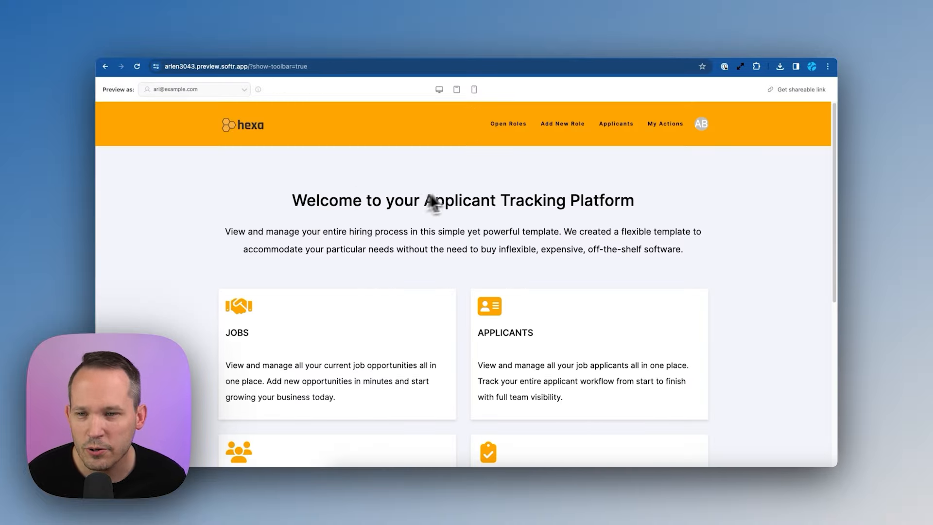
scroll("down", 3)
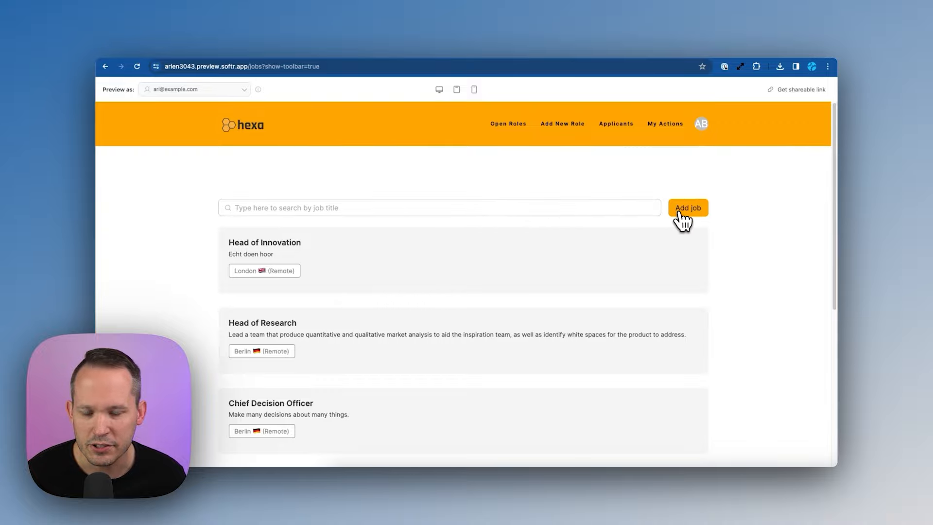
left_click(688, 207)
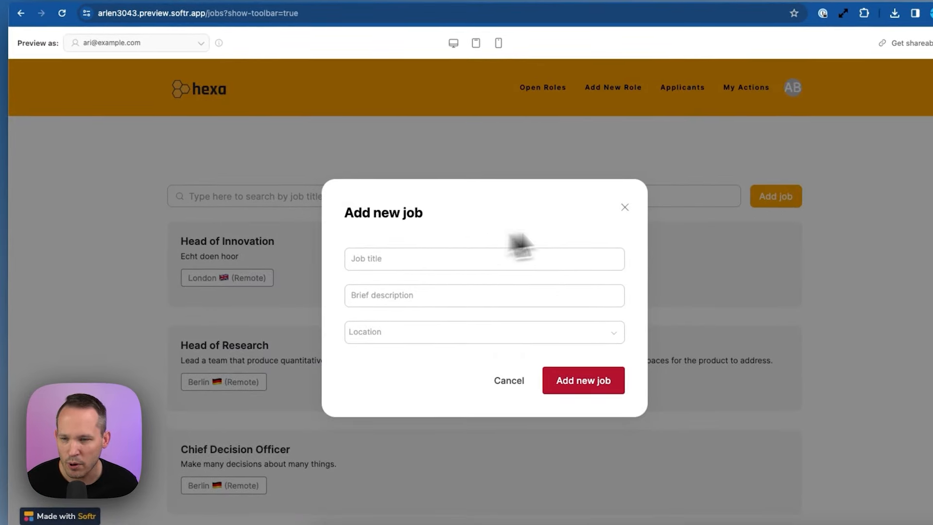
left_click(624, 207)
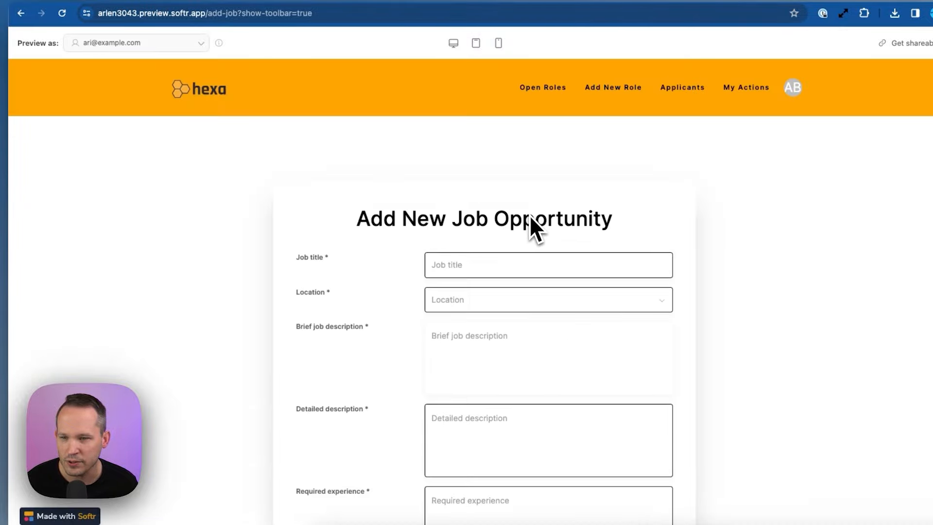
Browse the Applicants and My Actions pages in the preview
left_click(682, 88)
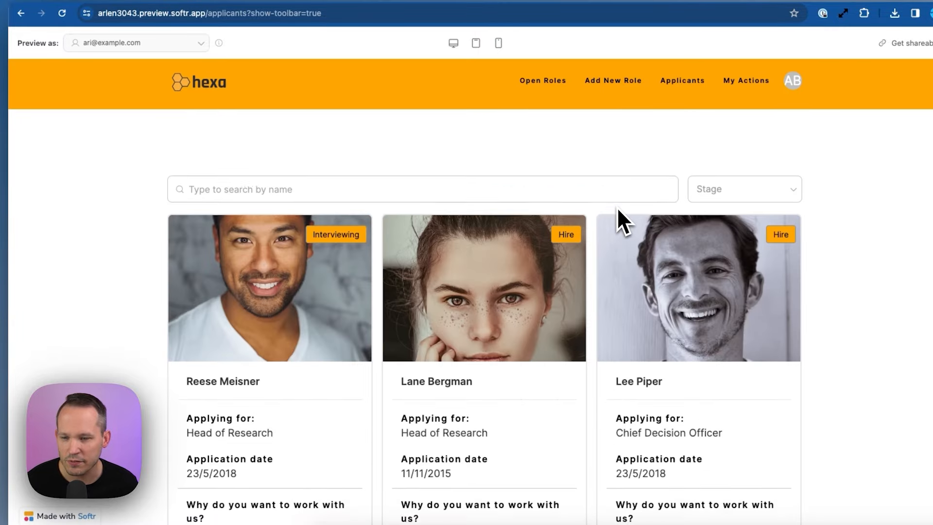
scroll("down", 3)
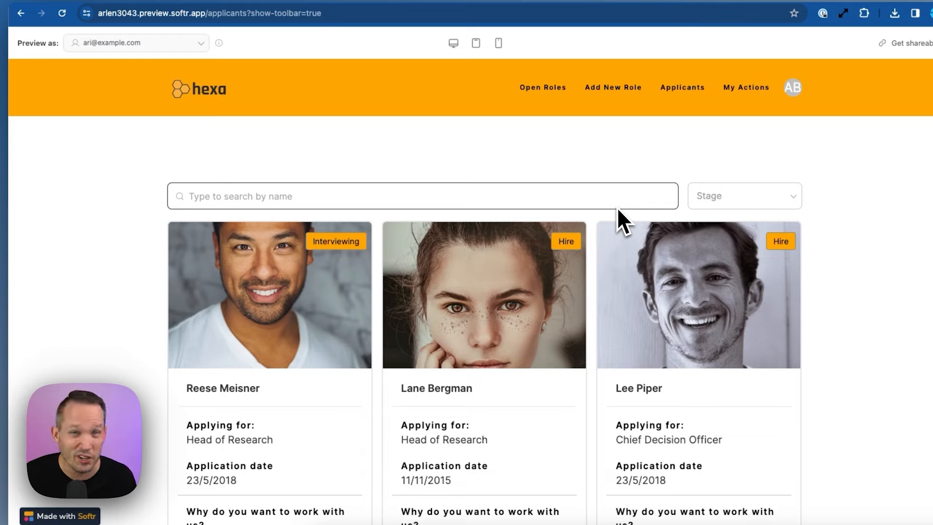
left_click(745, 88)
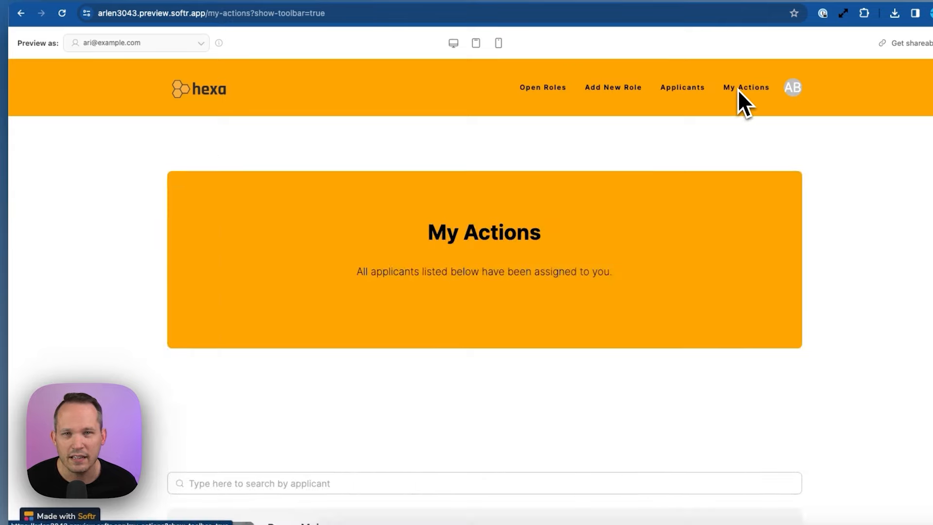
scroll("down", 3)
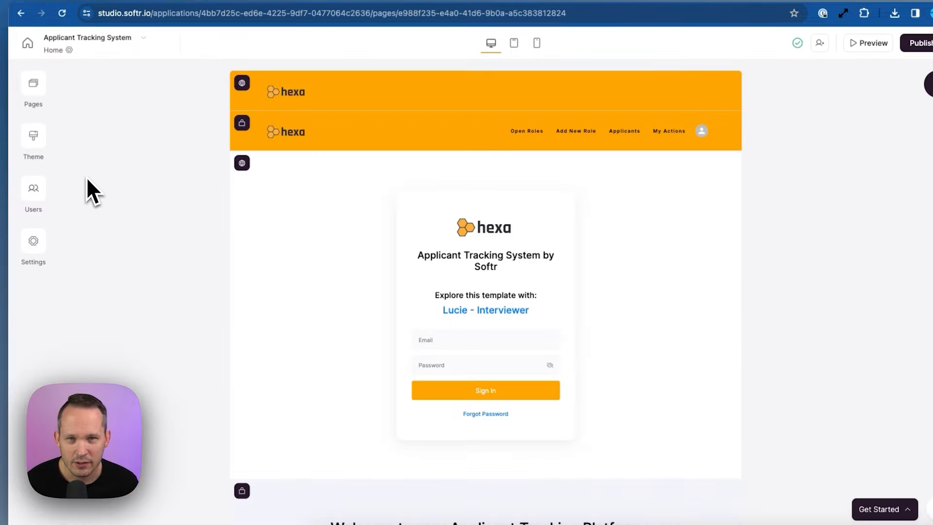
View the three synced interviewer accounts under Users, then the empty User Groups tab
left_click(32, 191)
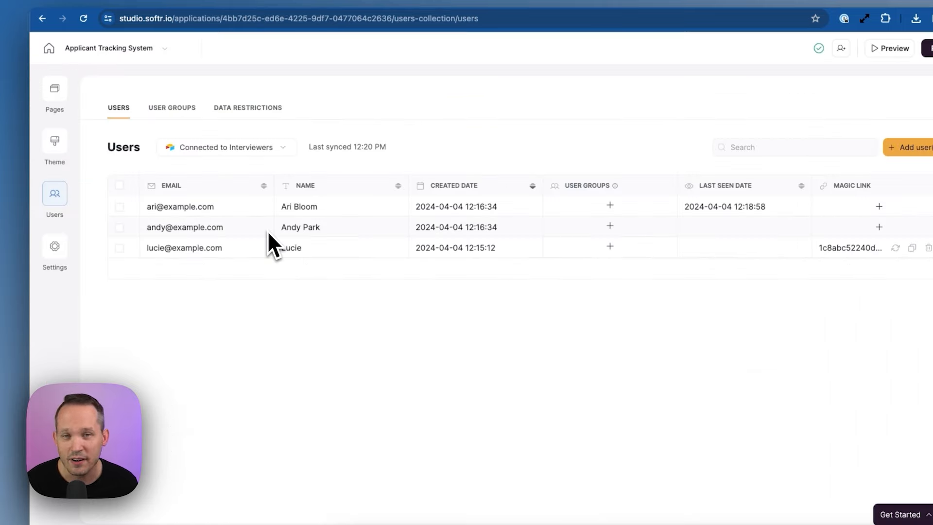
left_click(172, 108)
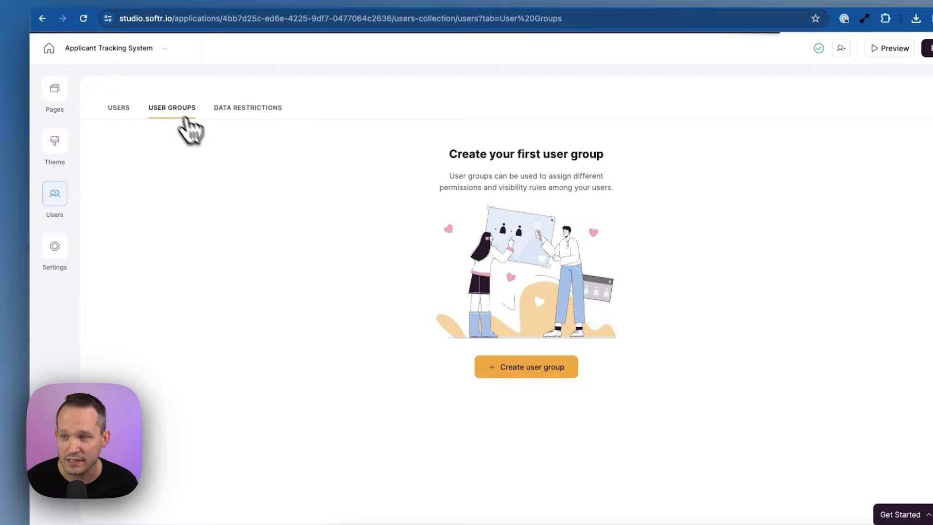
mouse_move(271, 204)
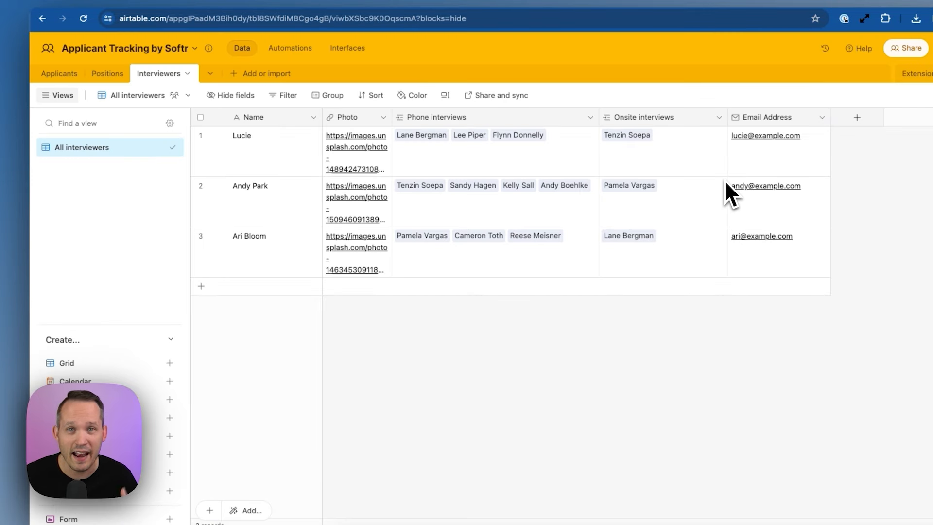
mouse_move(289, 142)
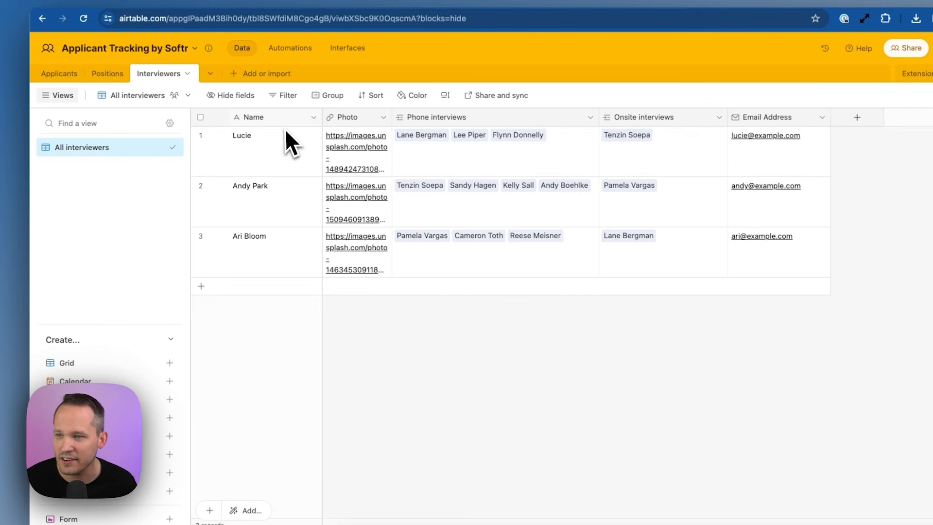
mouse_move(857, 118)
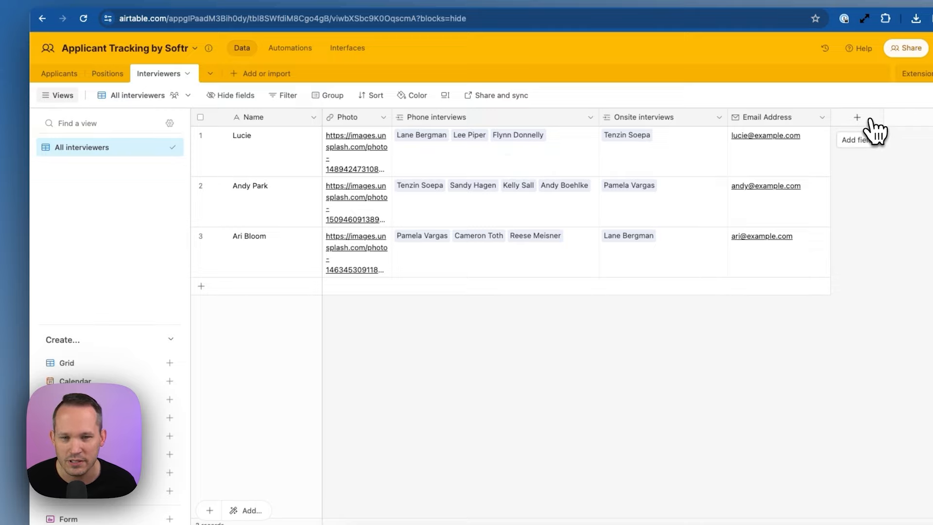
Add a Role single-select field with Human Resources and Hiring Manager, and assign Lucie and Andy their roles
left_click(857, 117)
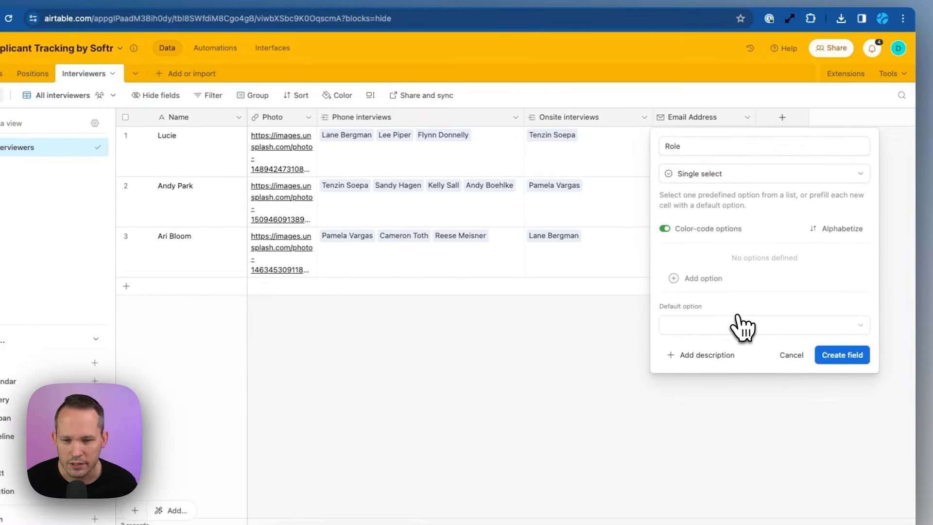
type("Hiring Manager")
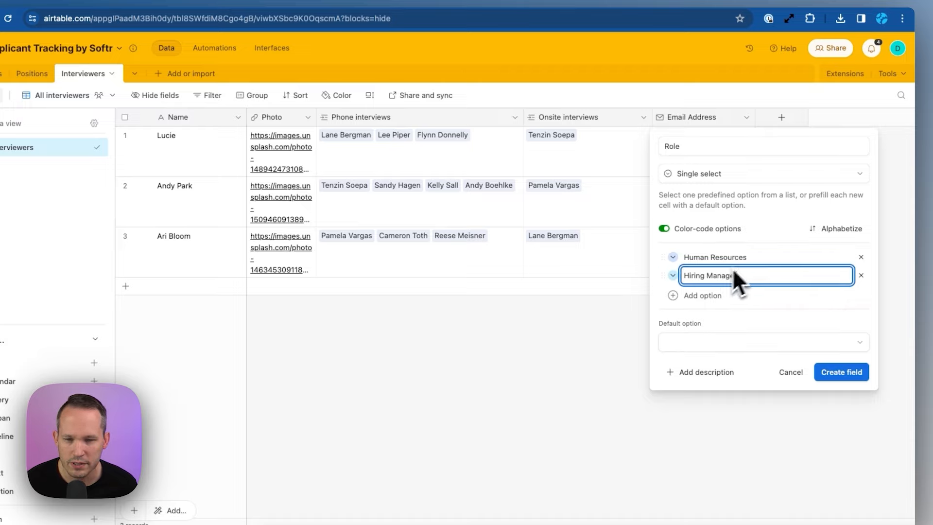
left_click(841, 372)
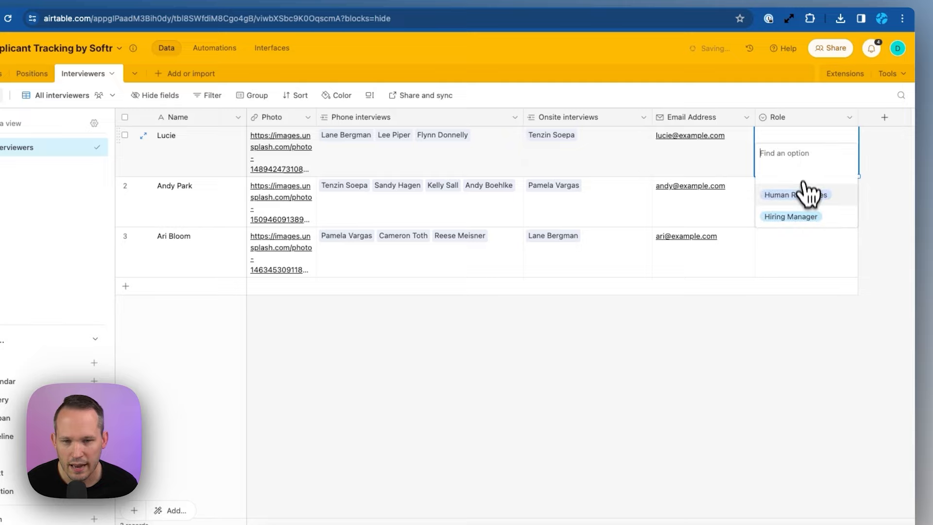
left_click(790, 216)
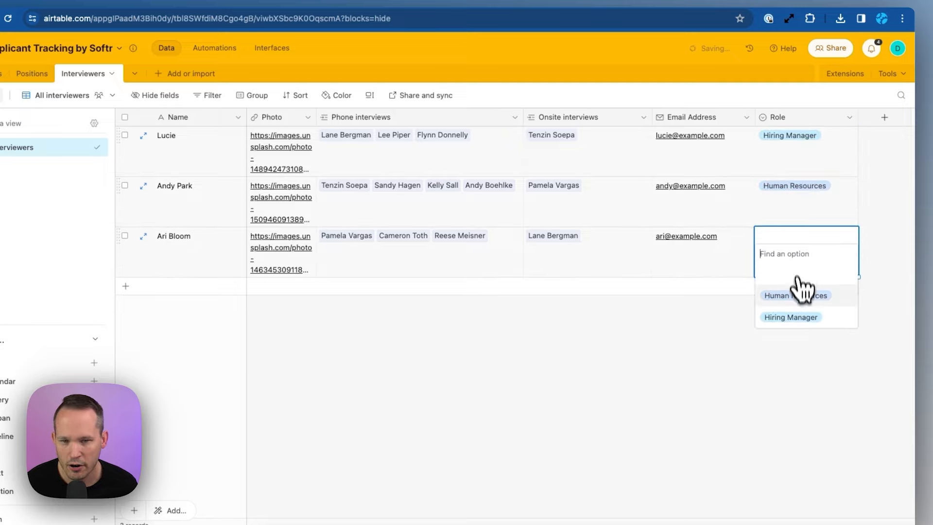
left_click(790, 317)
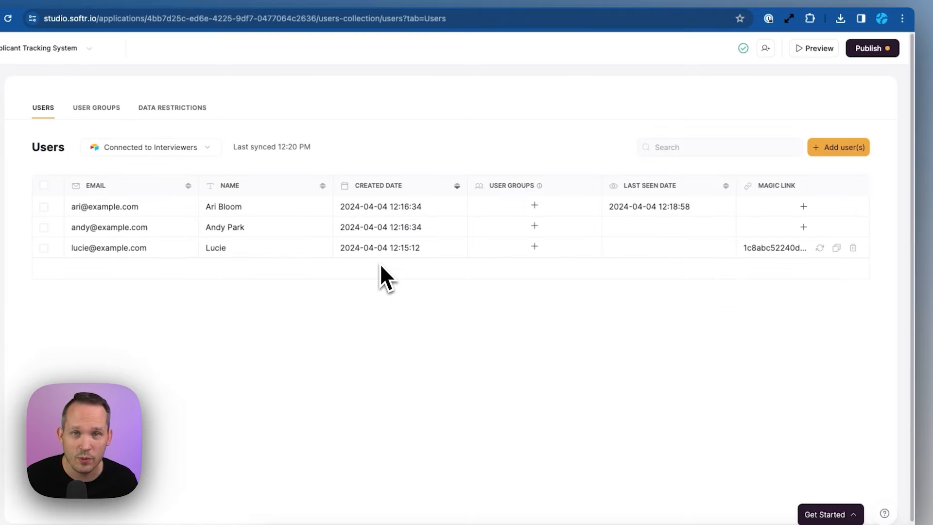
Create the 'HR' user group with the condition Role is Human Resources
left_click(96, 108)
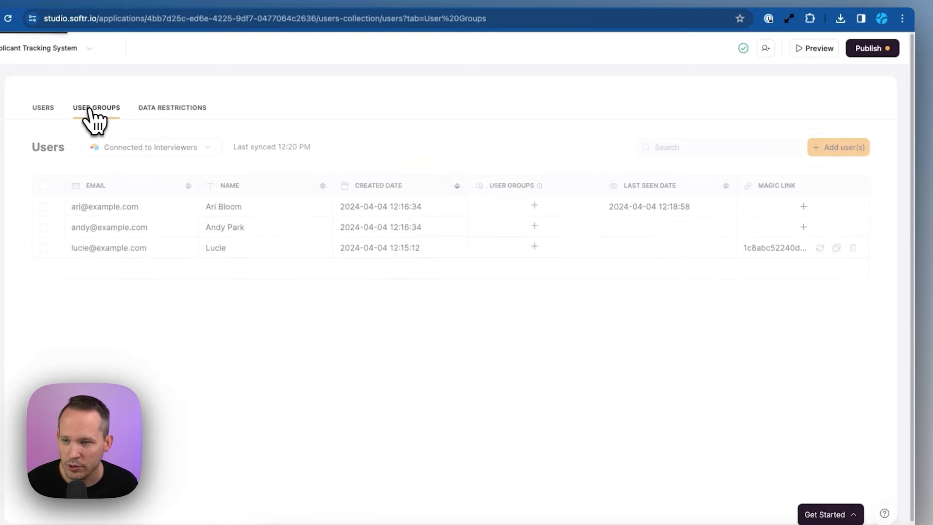
left_click(96, 108)
type("HR")
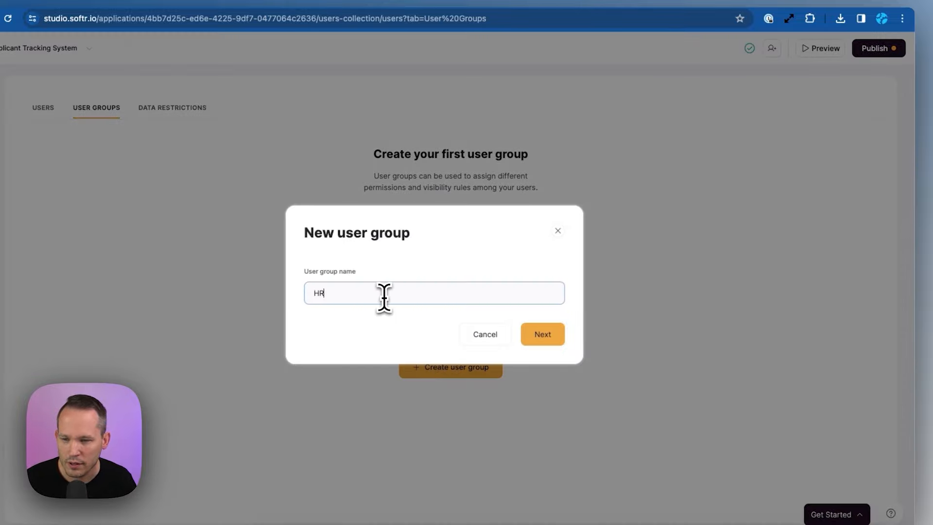
left_click(541, 334)
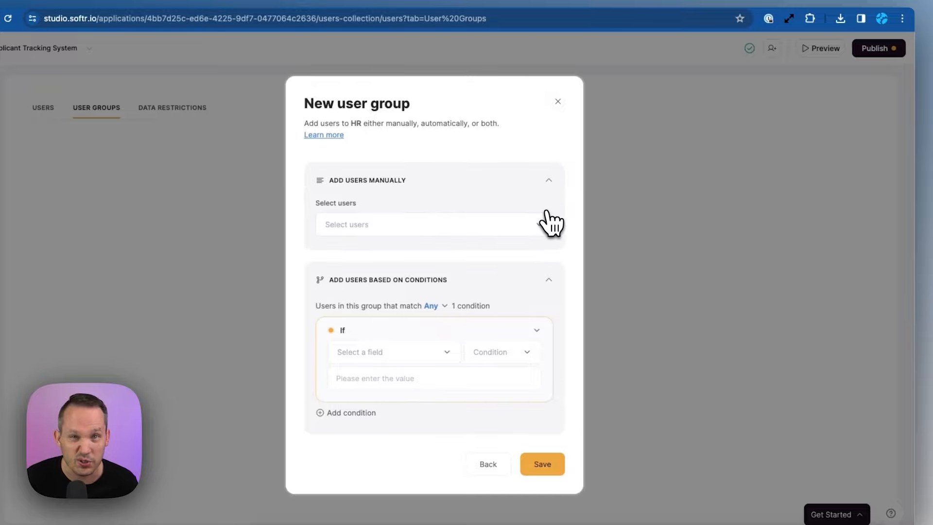
left_click(547, 180)
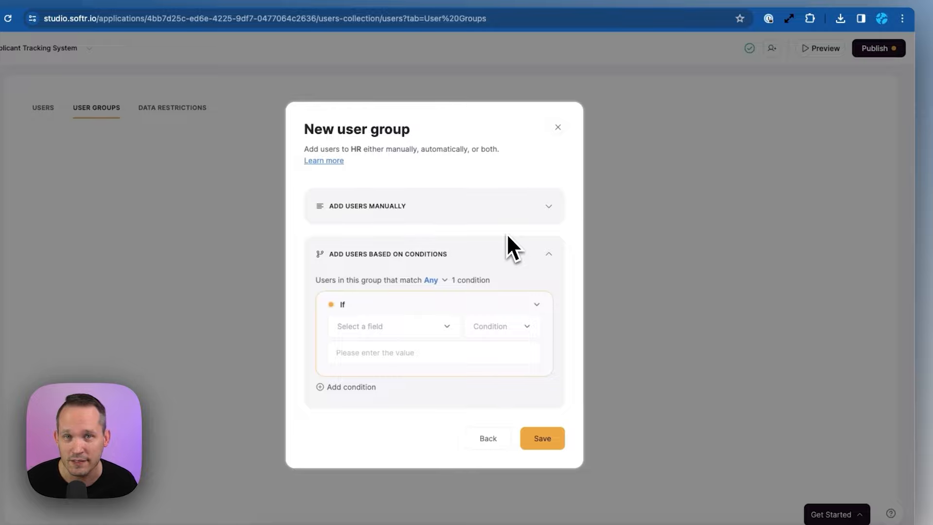
left_click(392, 326)
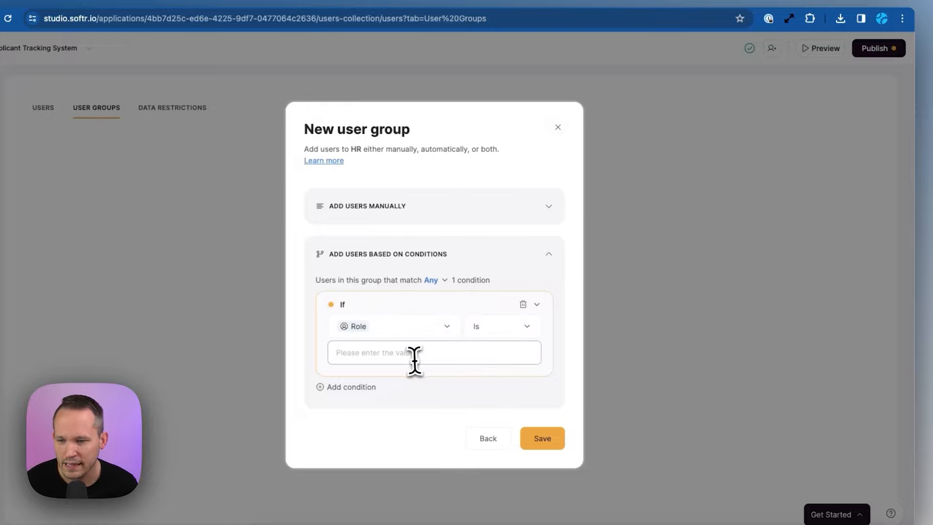
type("Human Resources")
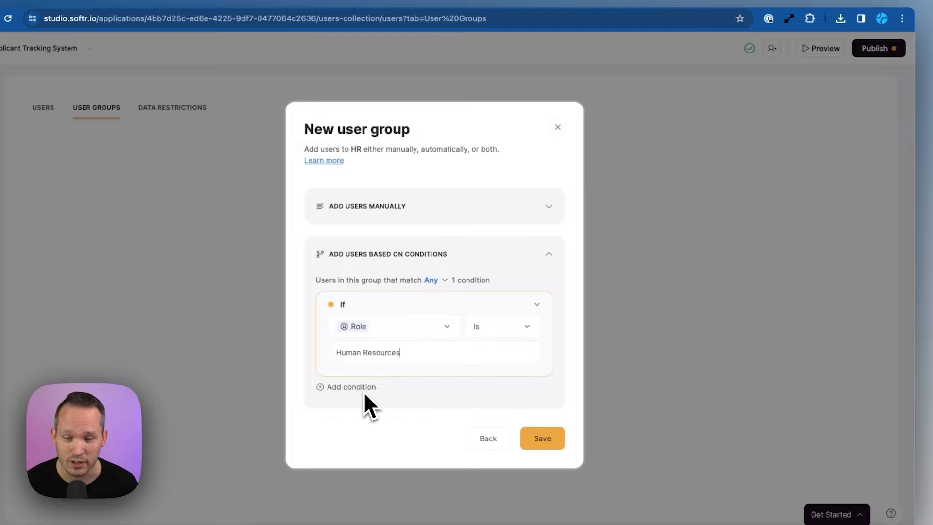
mouse_move(418, 397)
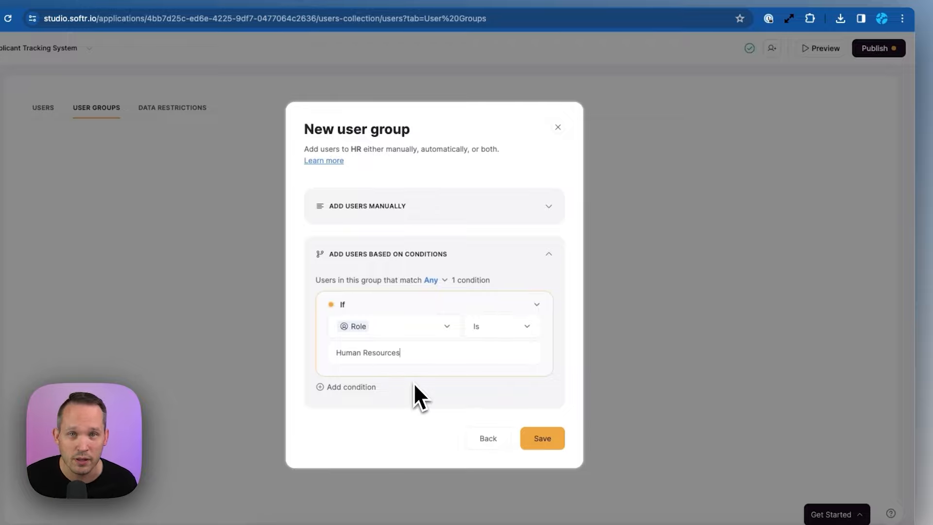
left_click(541, 438)
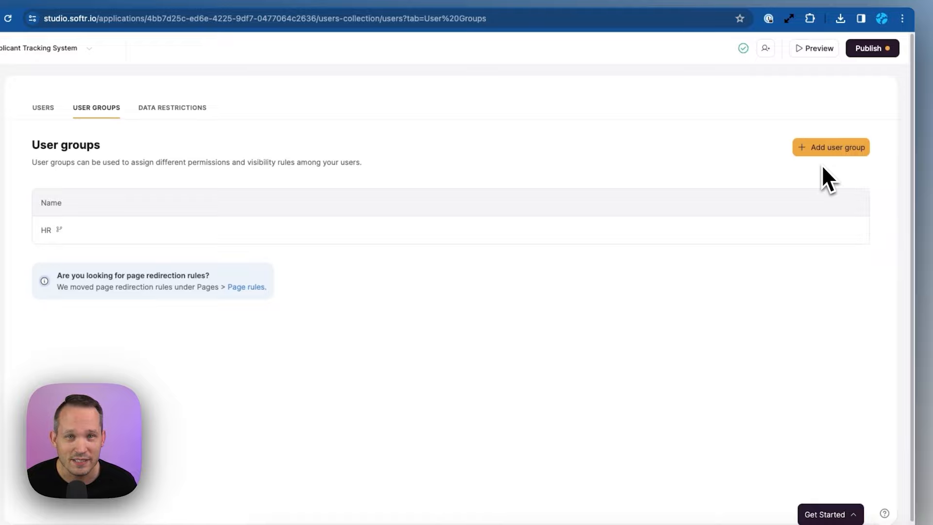
Create and save the 'Managers' user group for the Hiring Manager role
left_click(831, 146)
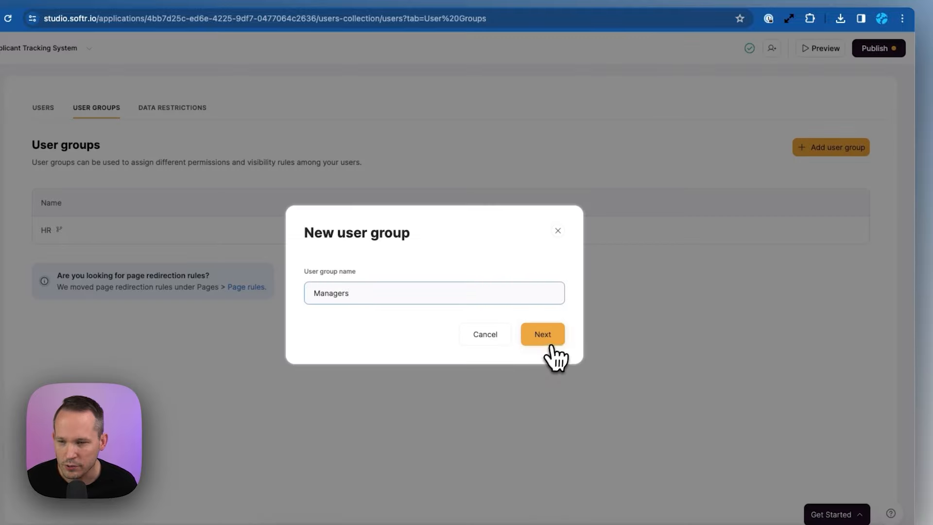
left_click(541, 334)
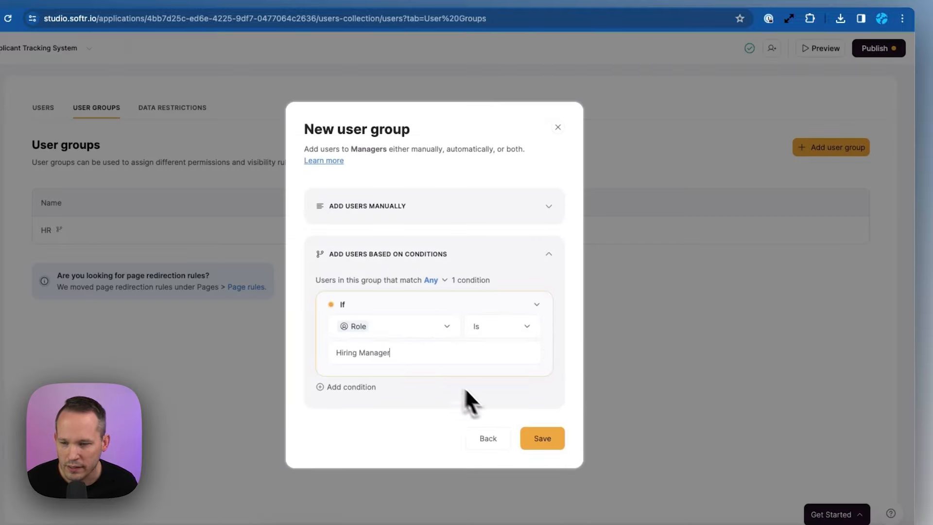
left_click(542, 438)
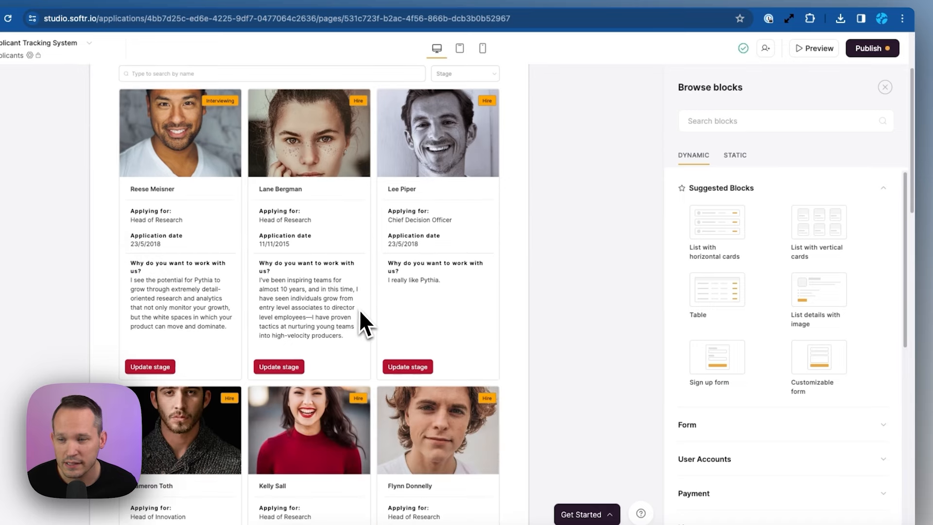
In the applicants list block's Visibility settings, choose Logged-in users and the HR user group
scroll("down", 3)
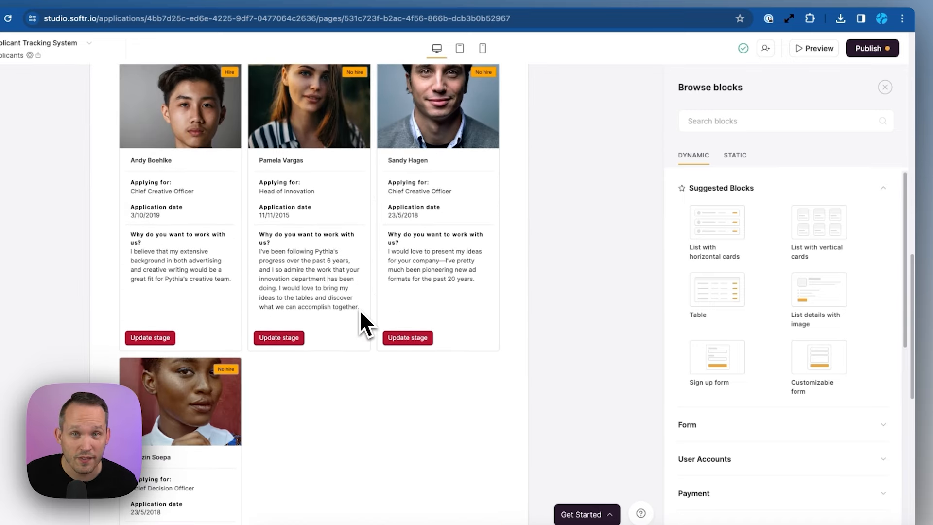
mouse_move(371, 334)
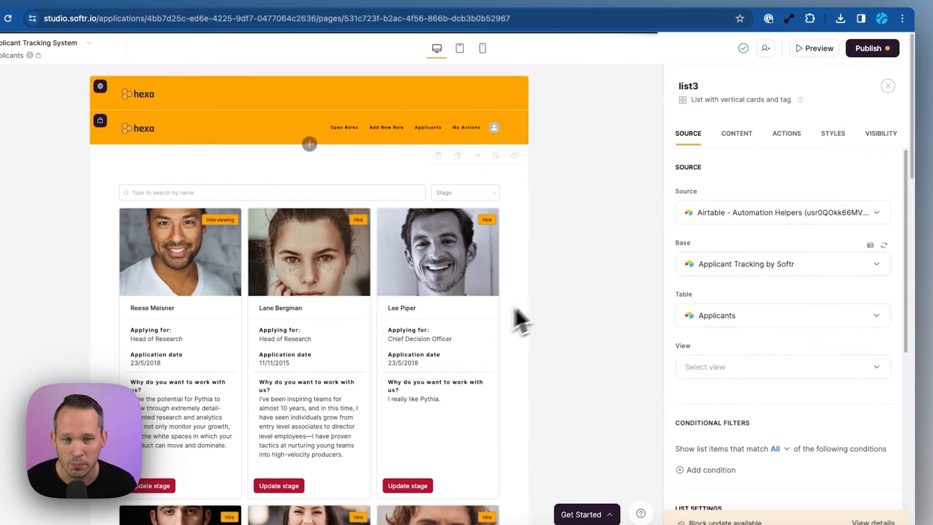
left_click(880, 134)
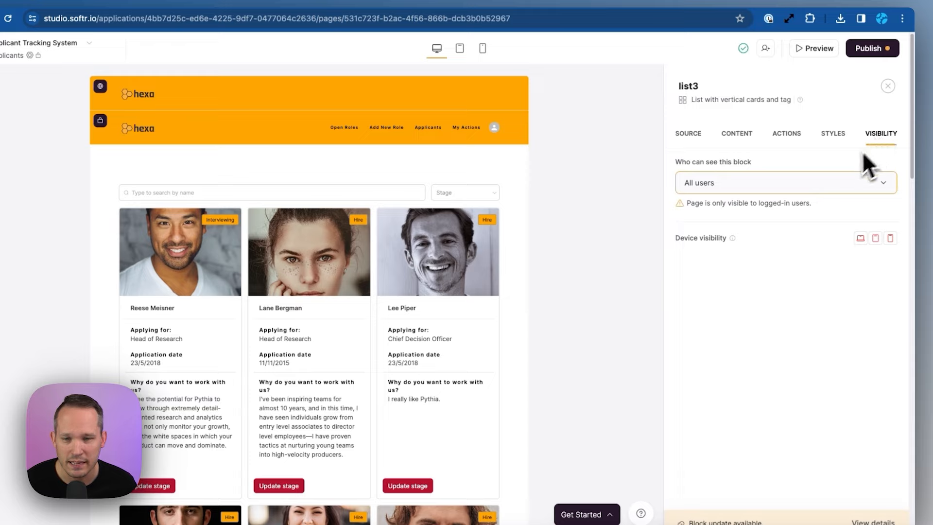
left_click(784, 183)
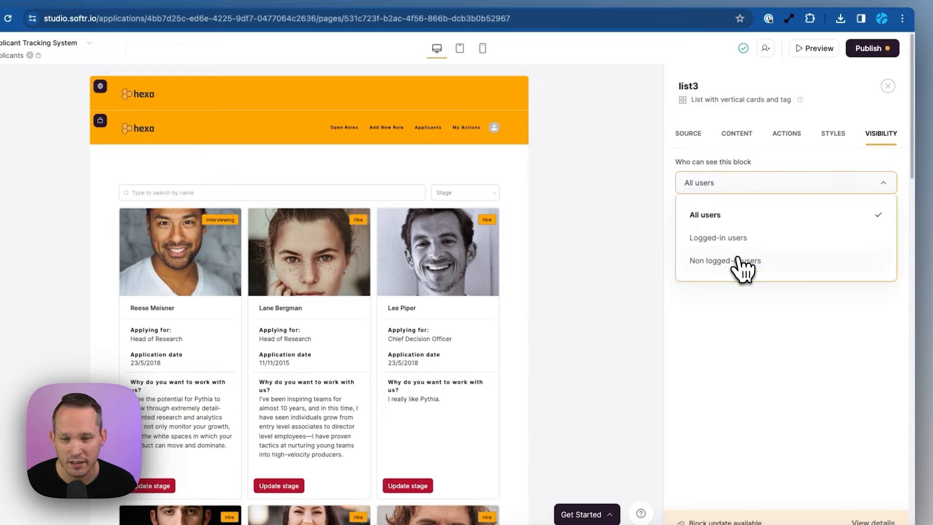
left_click(717, 238)
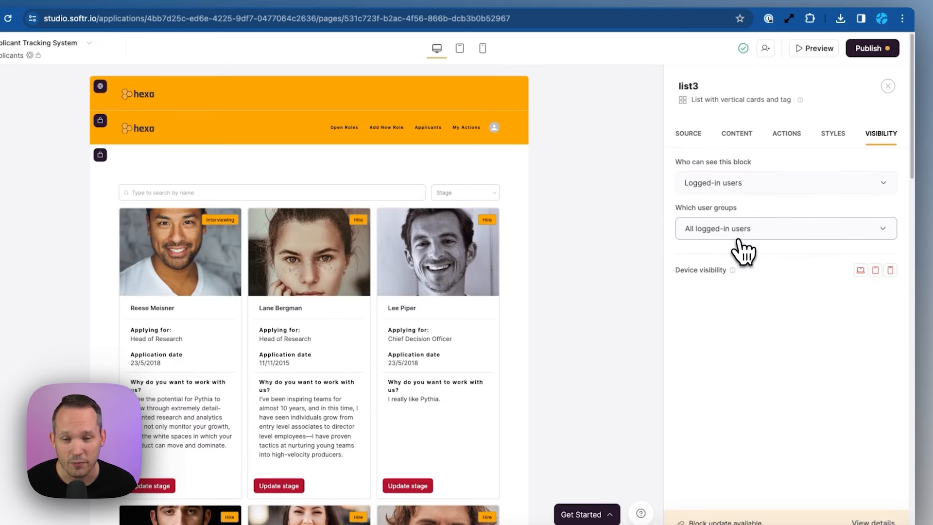
left_click(784, 227)
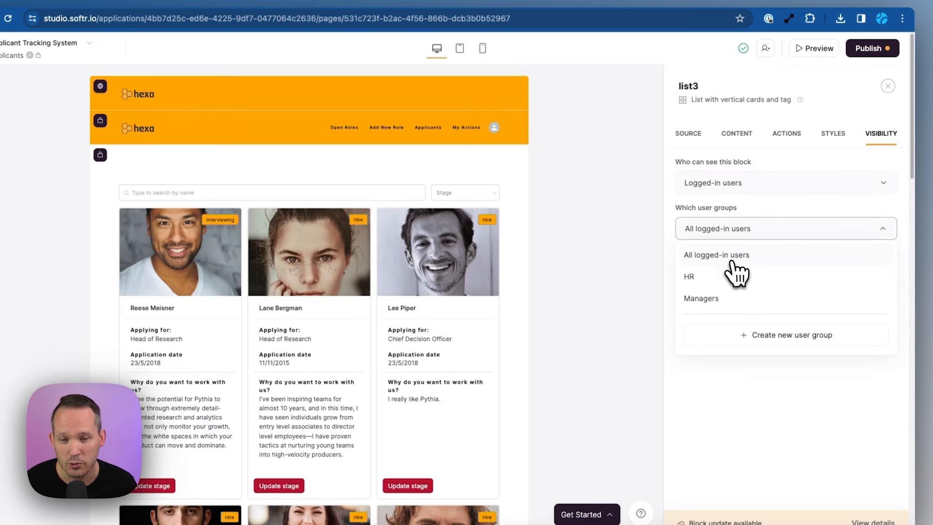
left_click(689, 276)
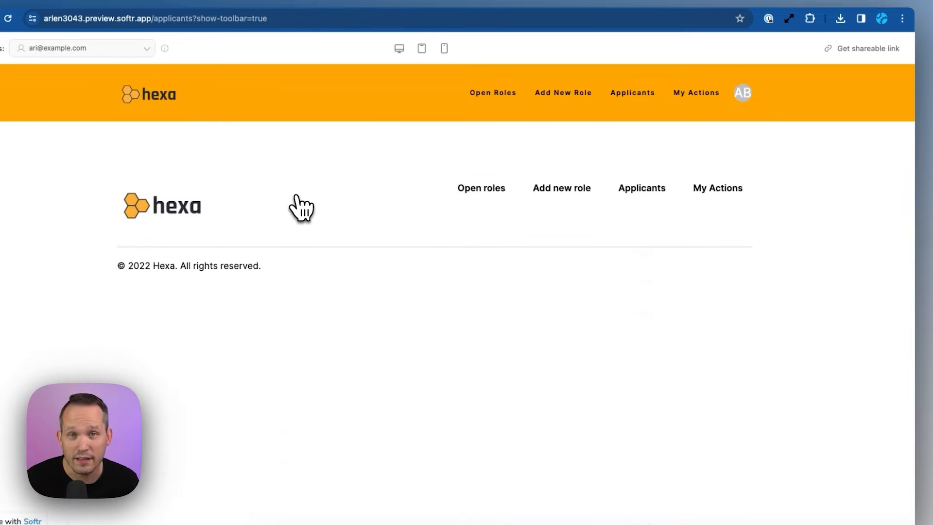
mouse_move(169, 83)
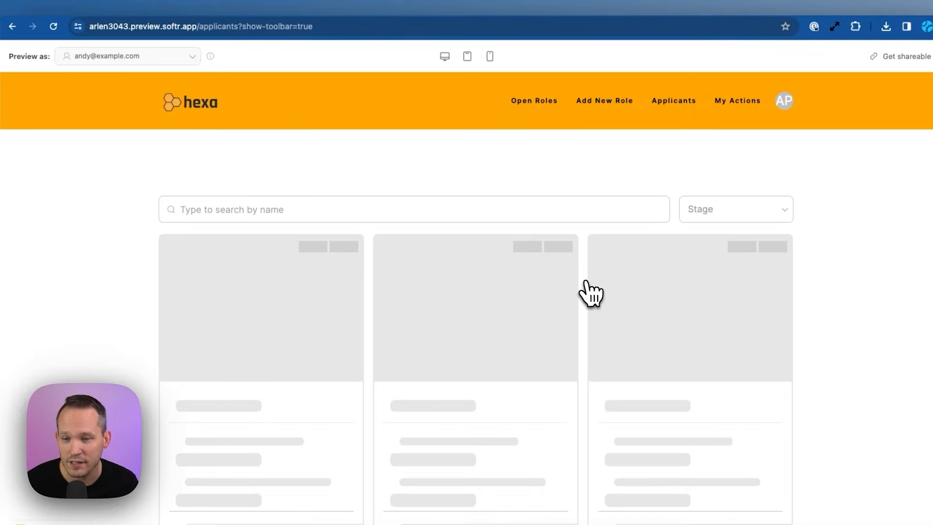
Scroll the Applicants page preview to check whether the applicant list appears
scroll("down", 3)
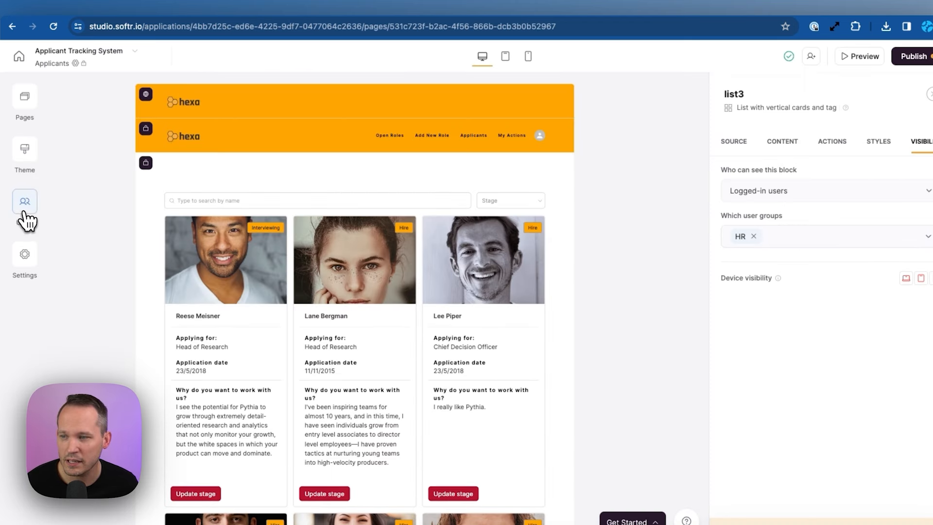
Restrict the Positions table so the Managers group cannot create new records
left_click(24, 201)
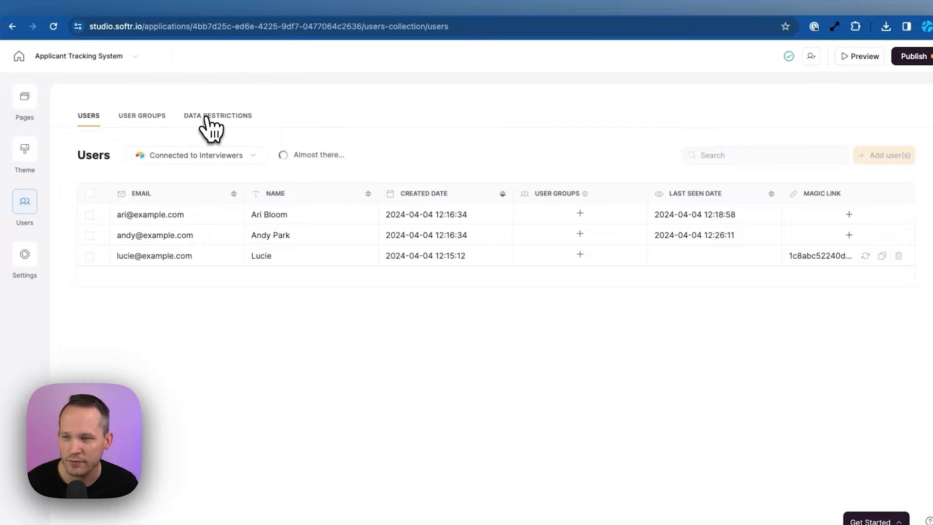
left_click(218, 116)
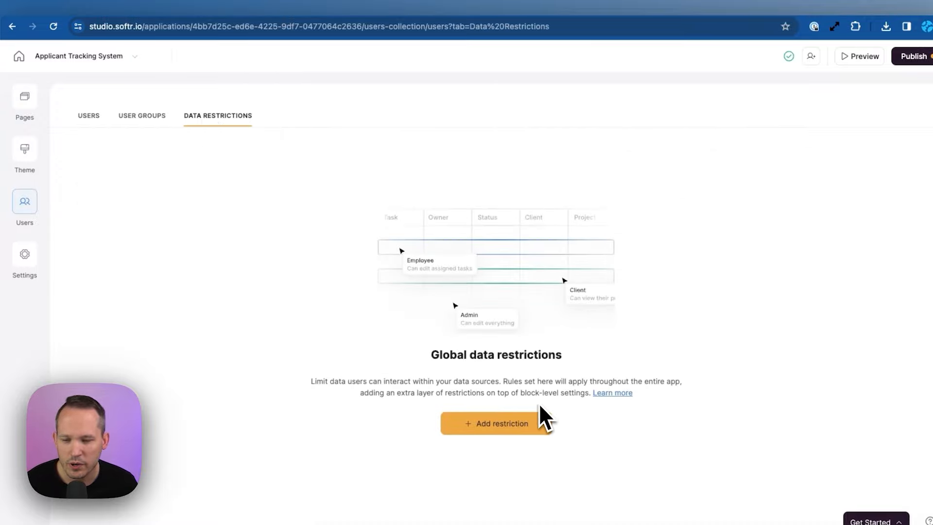
left_click(496, 423)
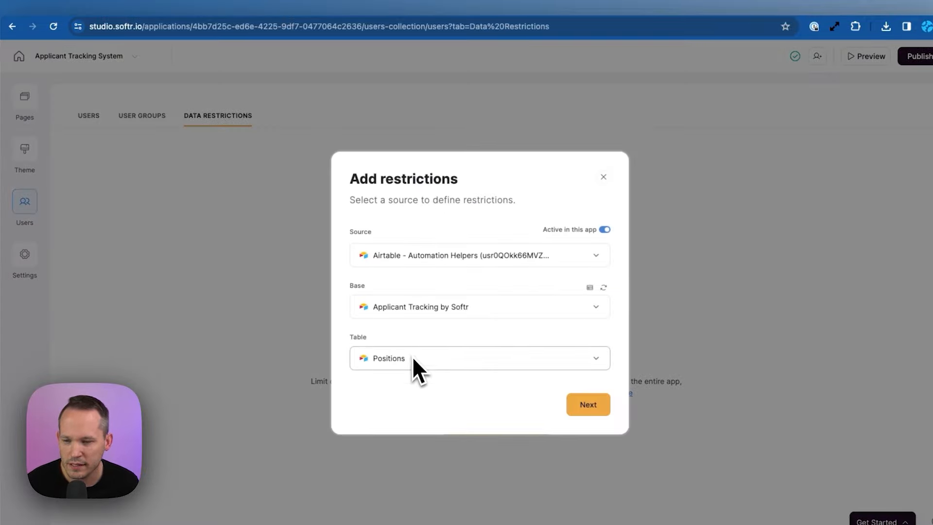
left_click(587, 403)
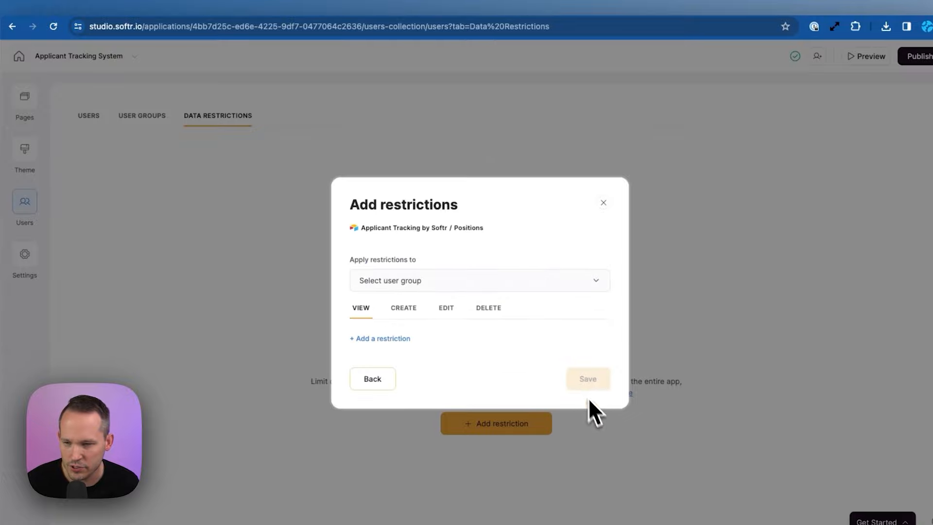
left_click(479, 280)
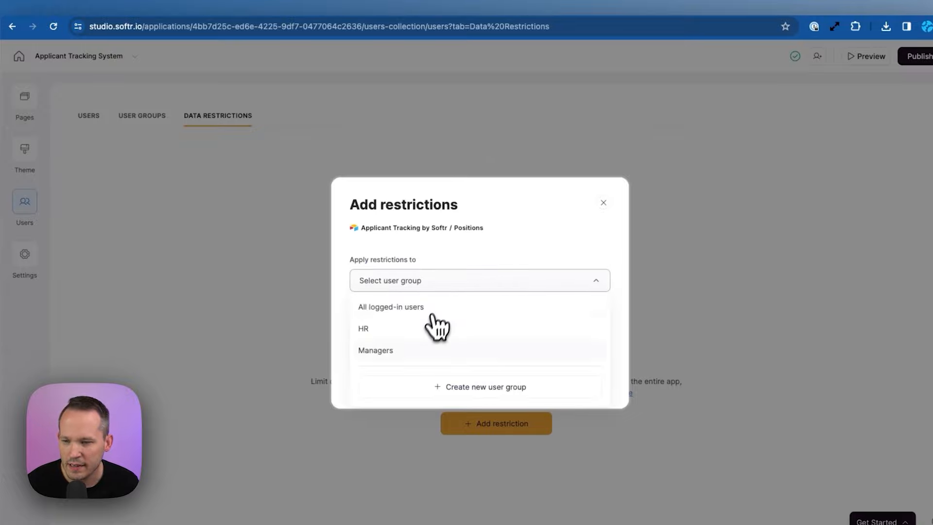
left_click(374, 350)
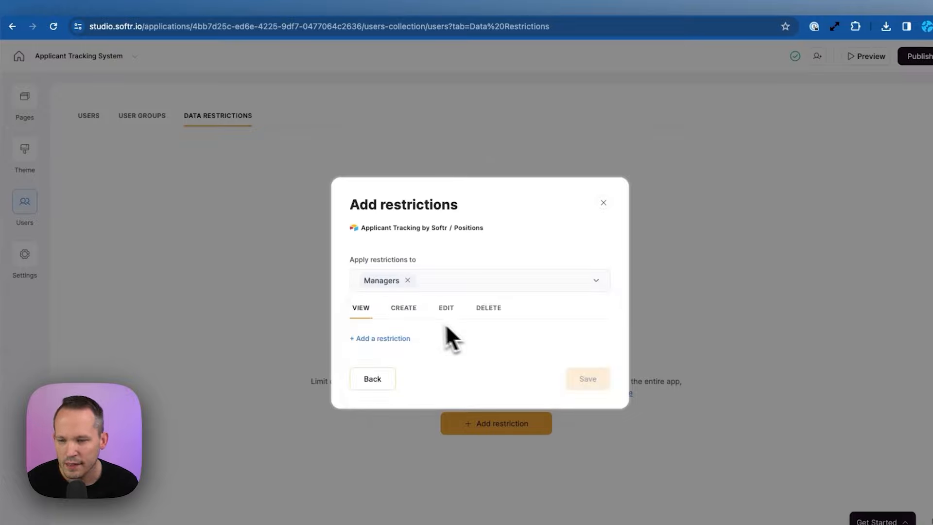
left_click(403, 308)
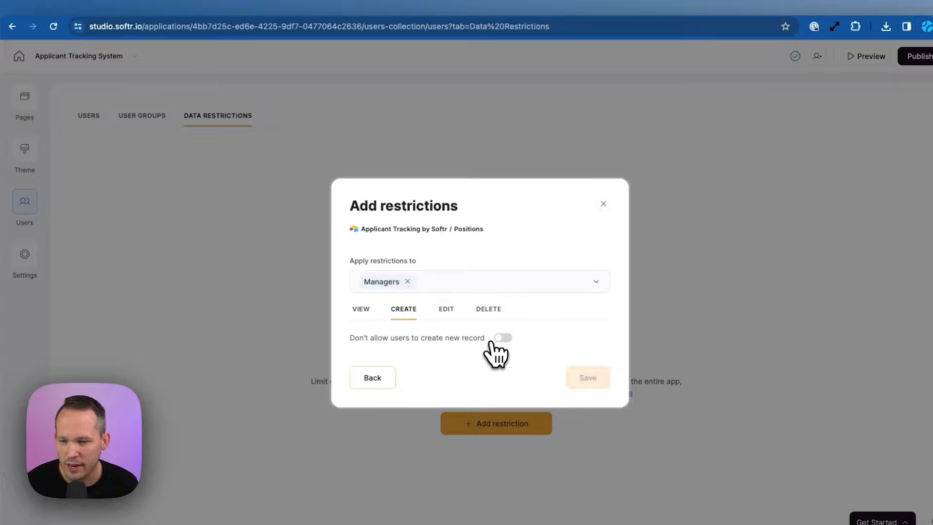
left_click(502, 337)
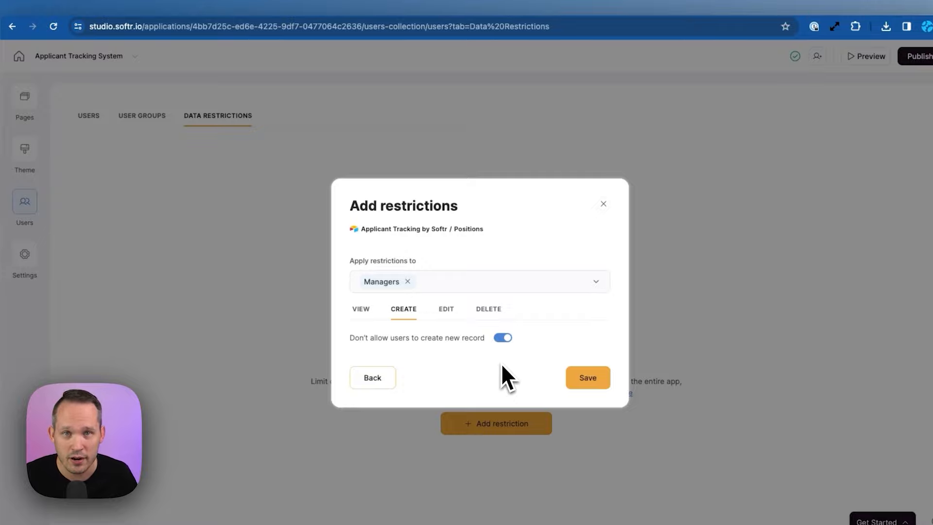
mouse_move(461, 350)
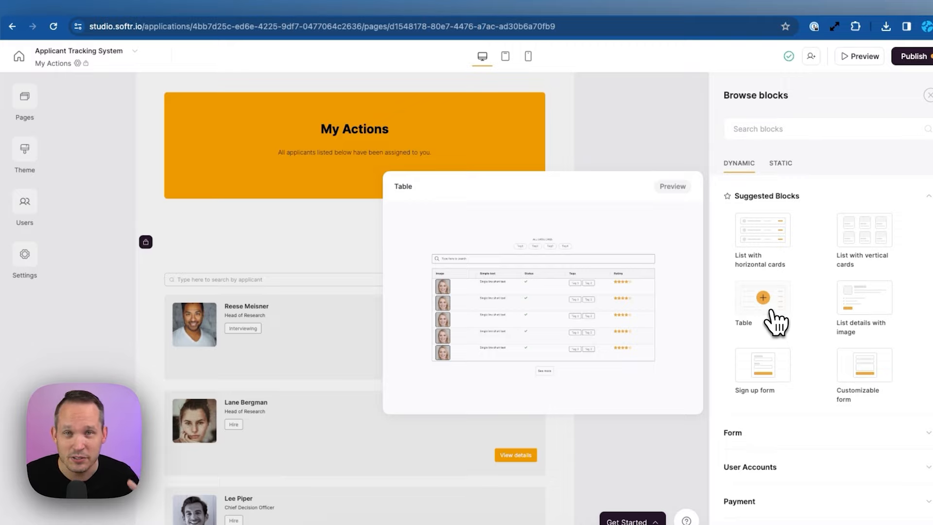
mouse_move(630, 134)
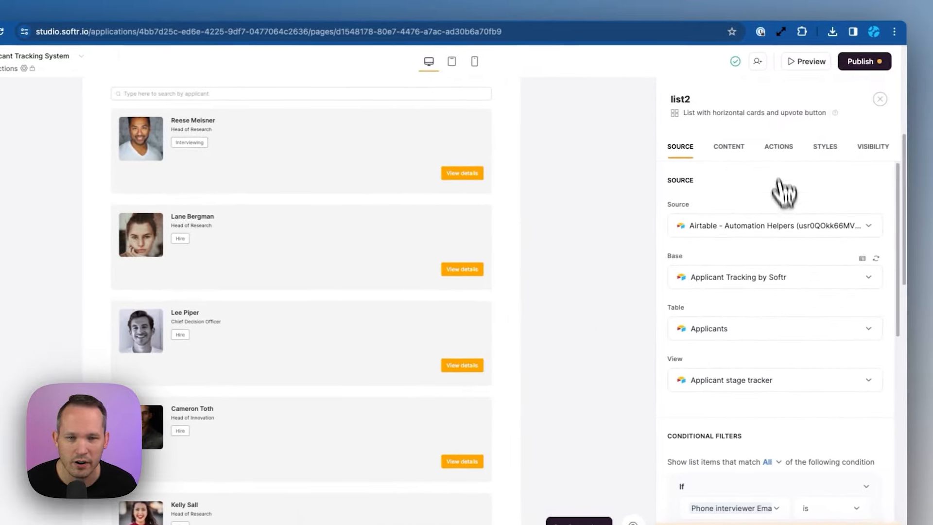
Show the list2 block's Actions tab with its View details button and modal click action
left_click(777, 146)
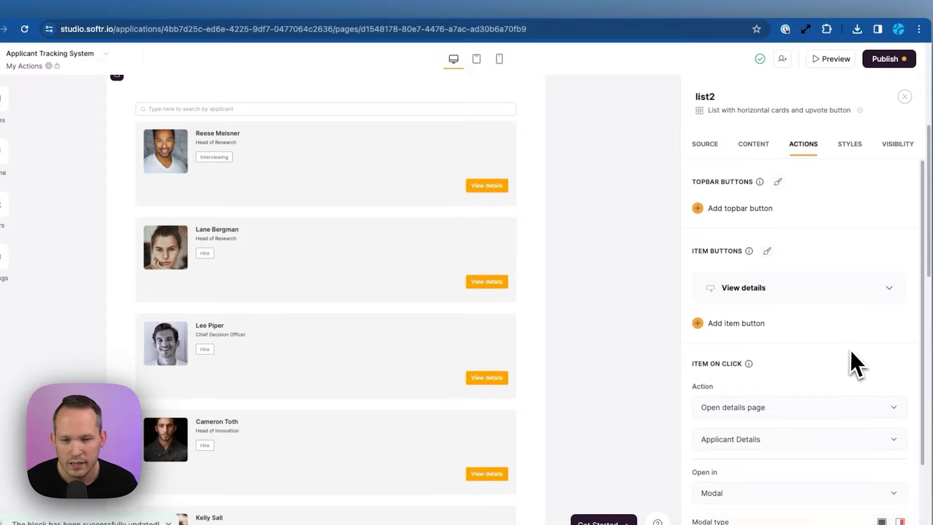
Add a one-click update 'Reject' button that sets the applicant's Stage to No hire
left_click(798, 407)
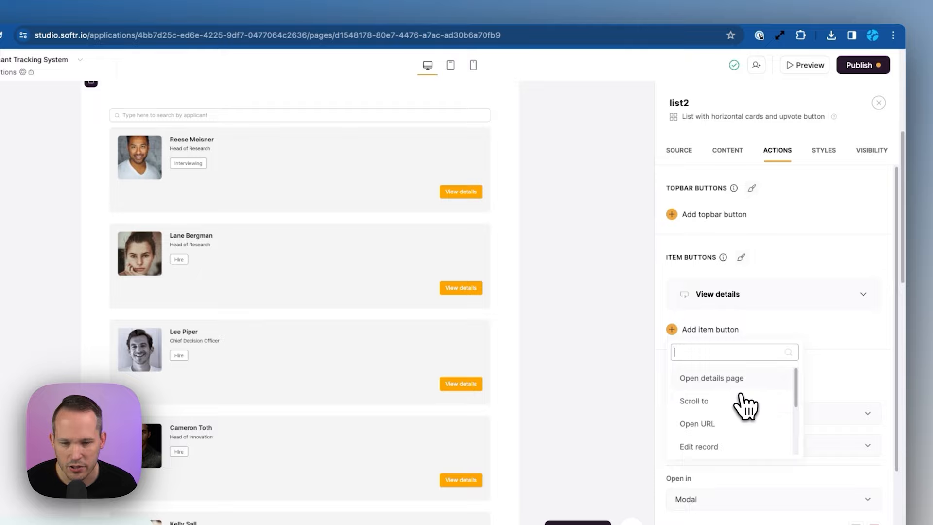
scroll("down", 3)
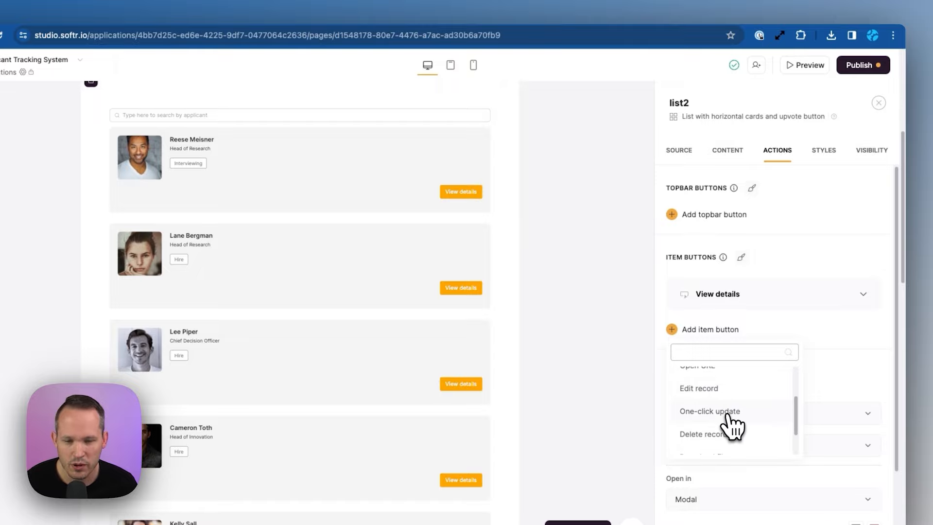
left_click(709, 411)
type("Reject")
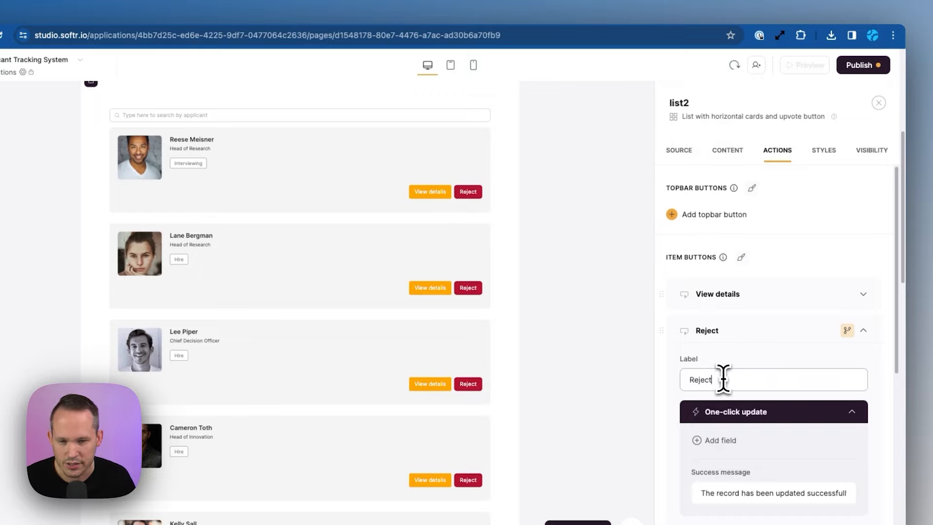
left_click(718, 440)
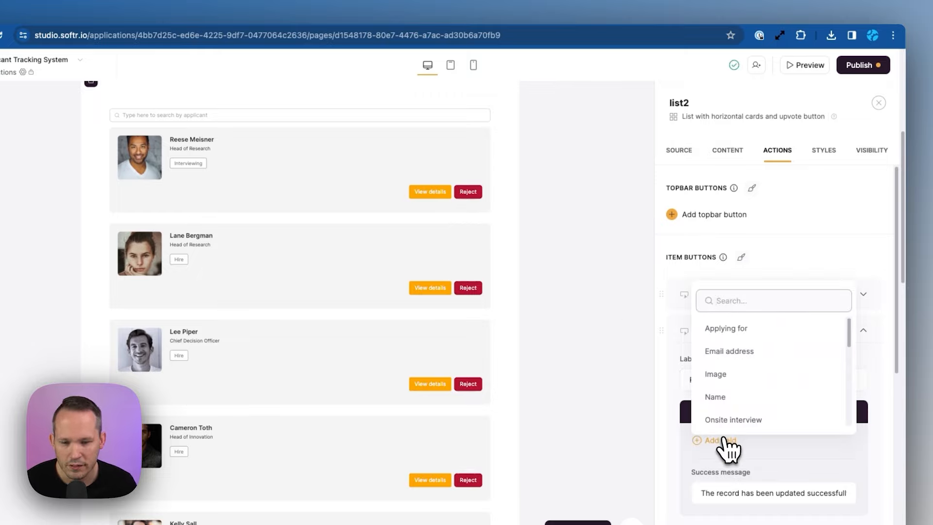
type("Stage")
type("No hire")
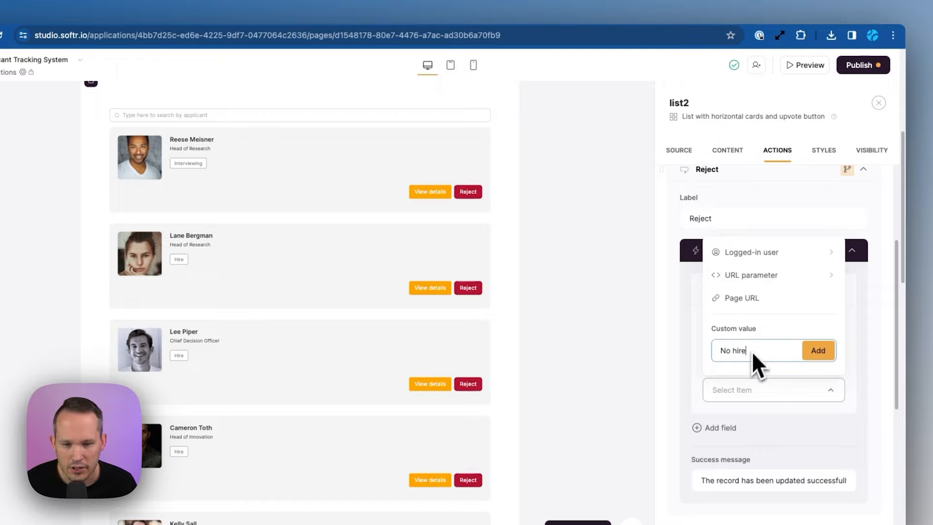
left_click(817, 349)
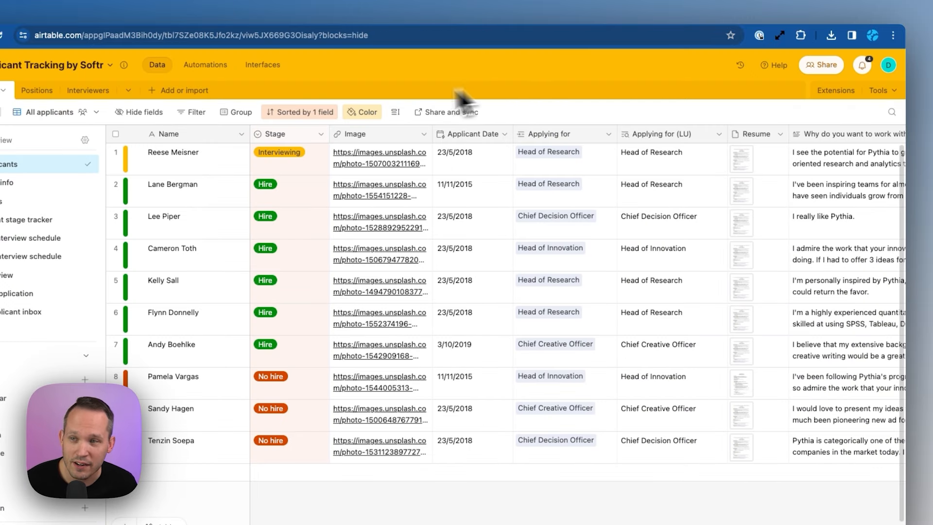
Create an Applicants automation triggered by Stage is No hire, with a Gmail send-email action
left_click(204, 64)
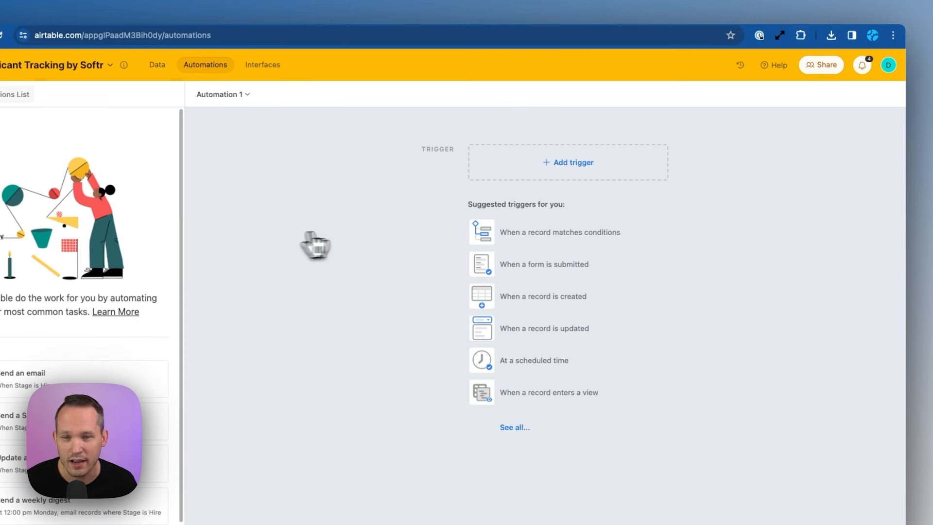
left_click(567, 162)
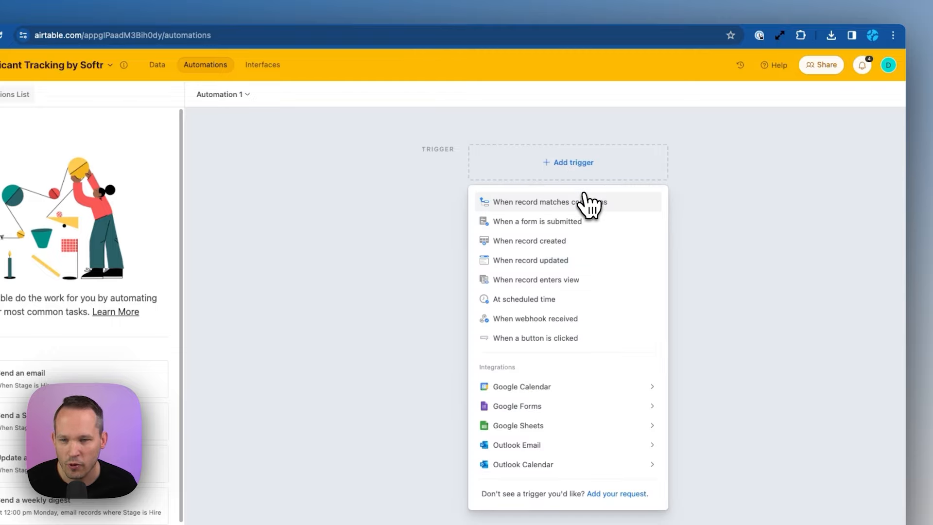
left_click(532, 201)
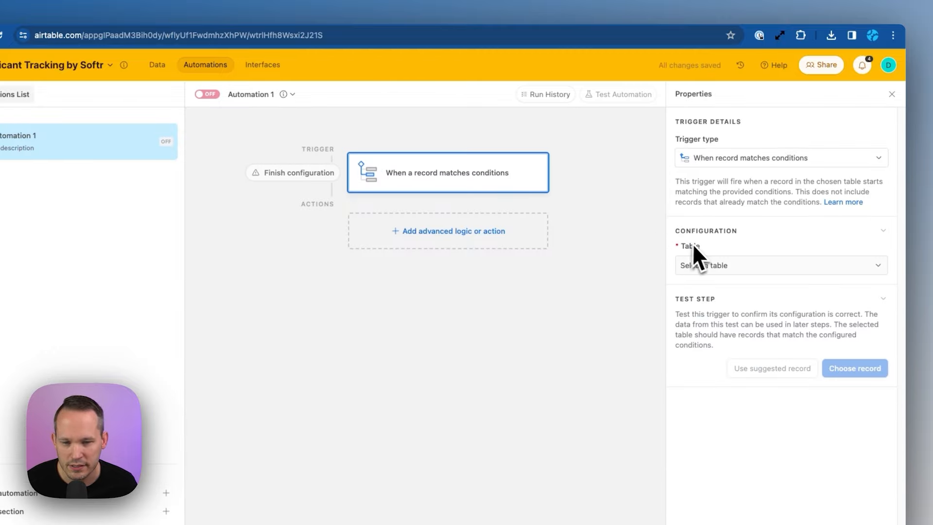
left_click(779, 265)
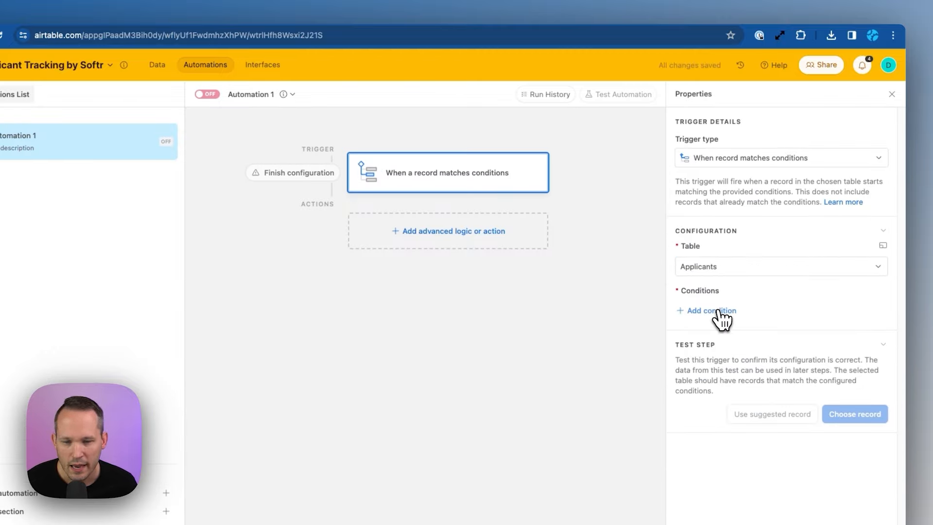
left_click(711, 310)
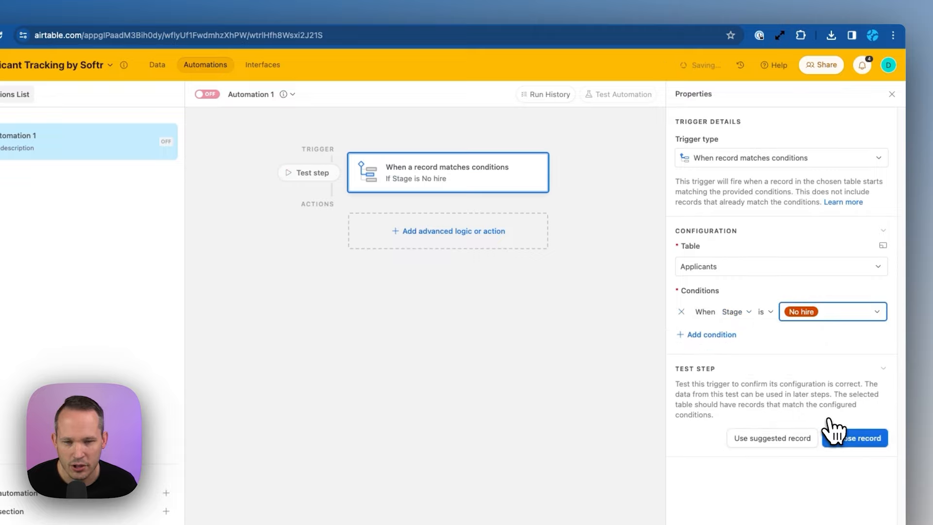
left_click(448, 230)
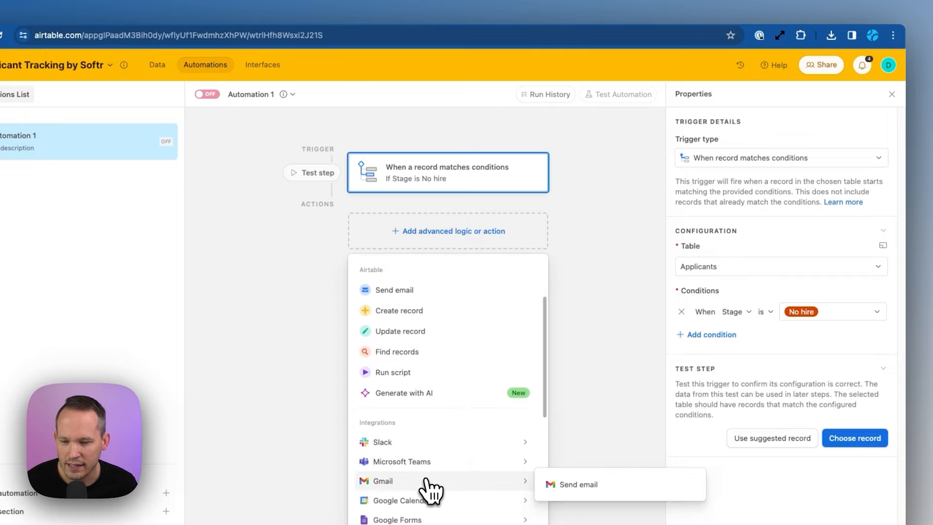
left_click(577, 484)
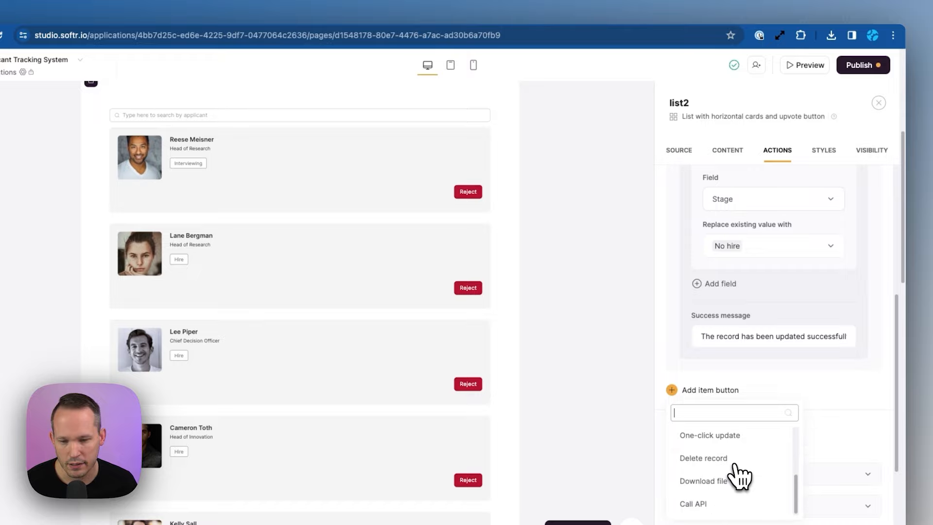
Add a grey 'View Resume' download button linked to the Resume field
left_click(704, 480)
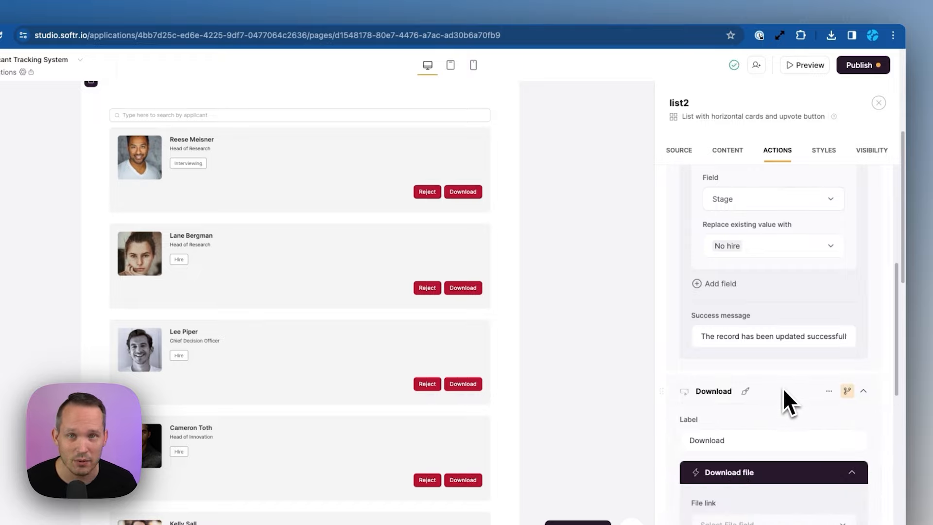
scroll("down", 3)
type("Re")
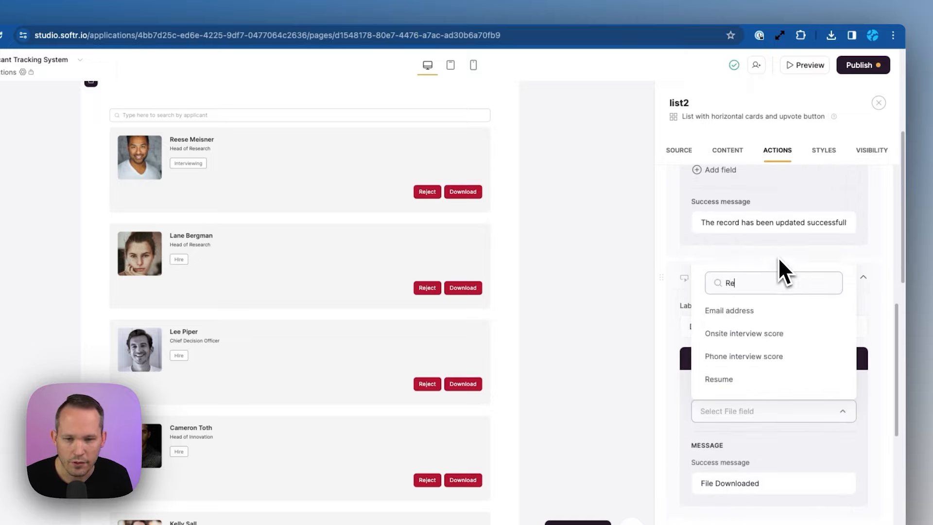
left_click(718, 379)
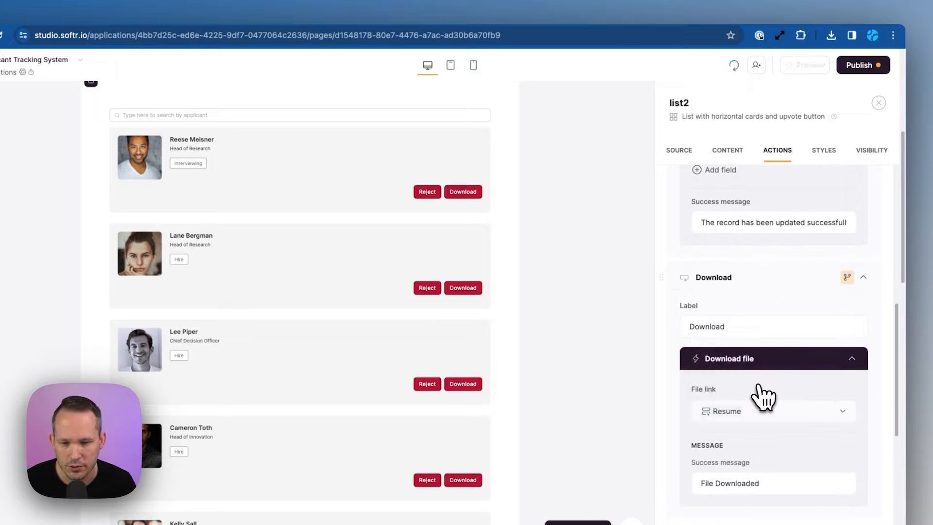
type("View Resume")
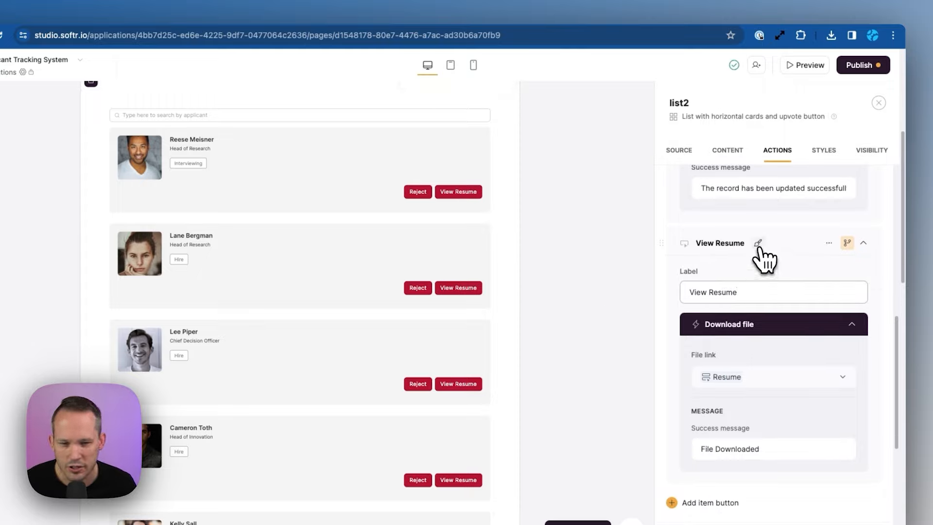
left_click(758, 243)
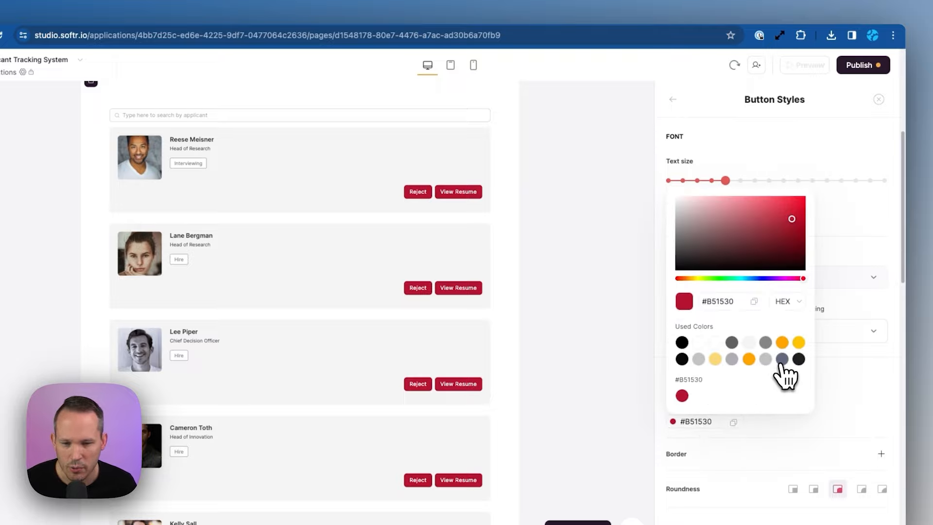
left_click(803, 65)
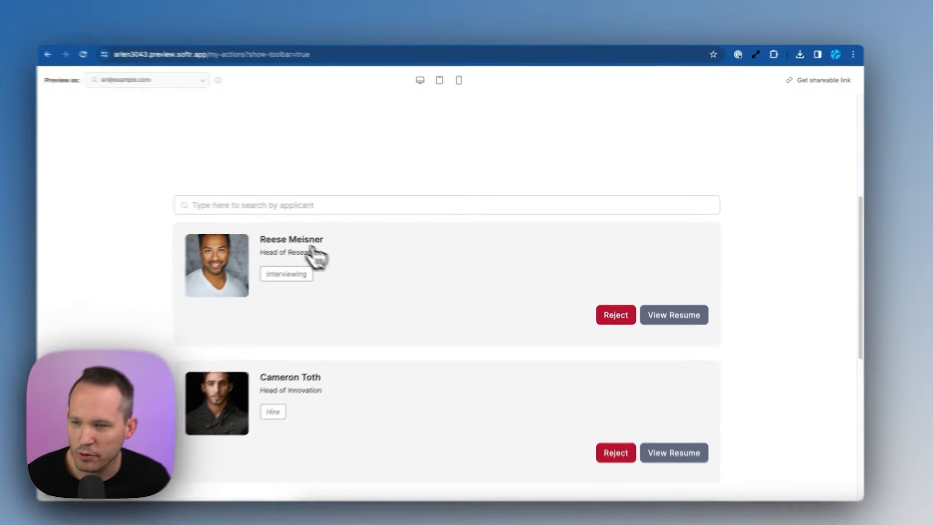